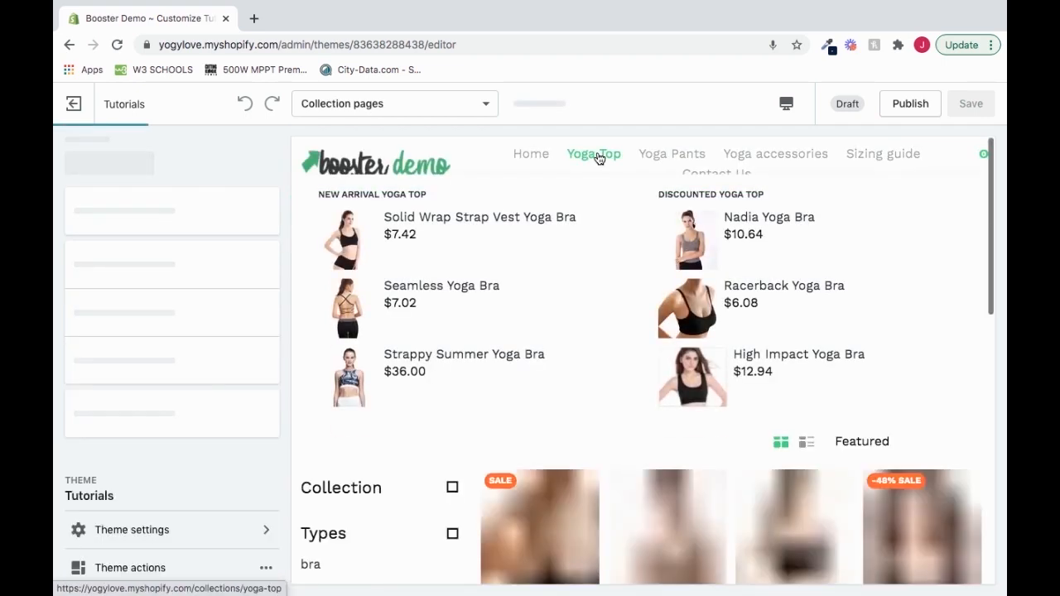
- Load the Yoga Top collection in the preview under the Collection pages template
{"action": "left_click", "coordinate": [594, 154]}
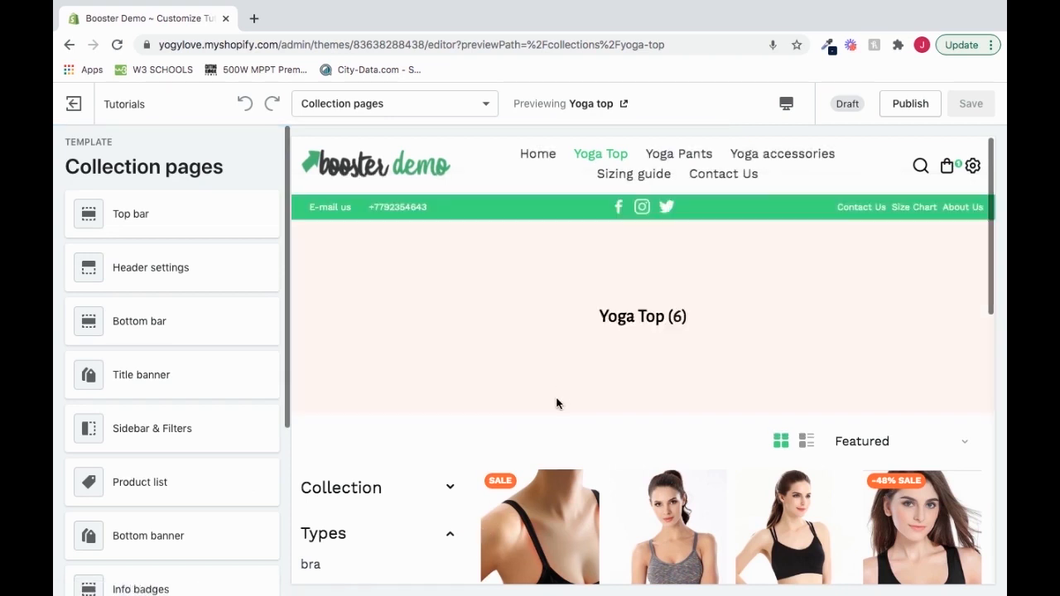
{"action": "mouse_move", "coordinate": [614, 347]}
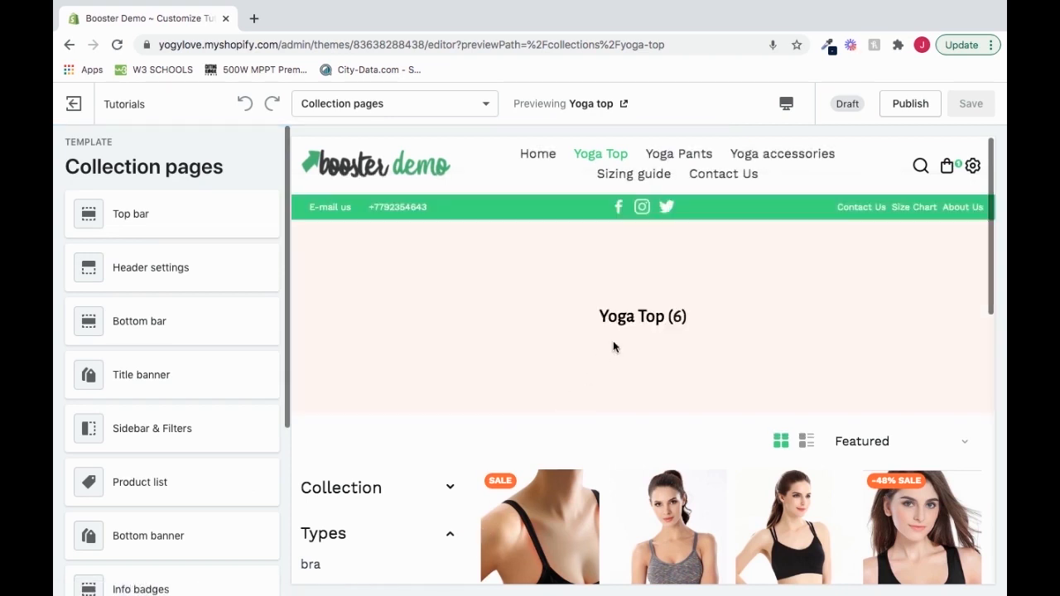
{"action": "mouse_move", "coordinate": [650, 267]}
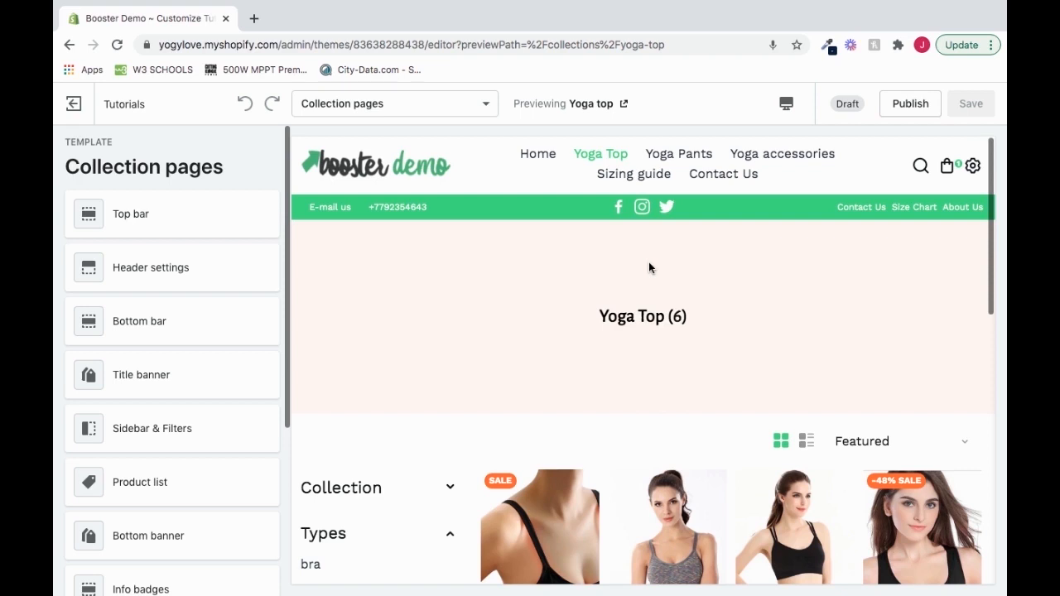
{"action": "mouse_move", "coordinate": [210, 380]}
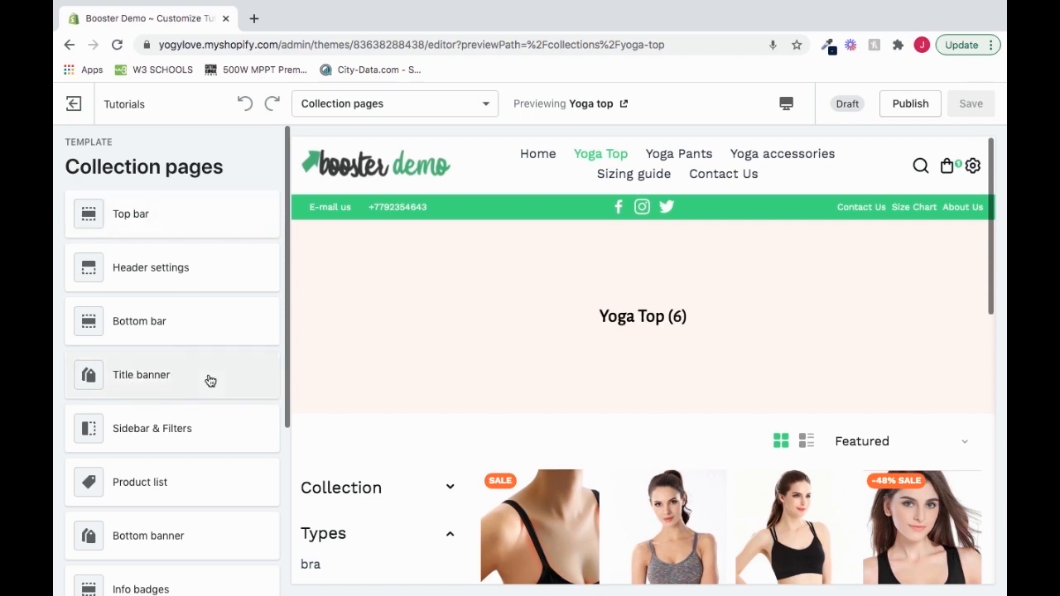
- Open the Title banner section's settings from the left sidebar
{"action": "left_click", "coordinate": [140, 374]}
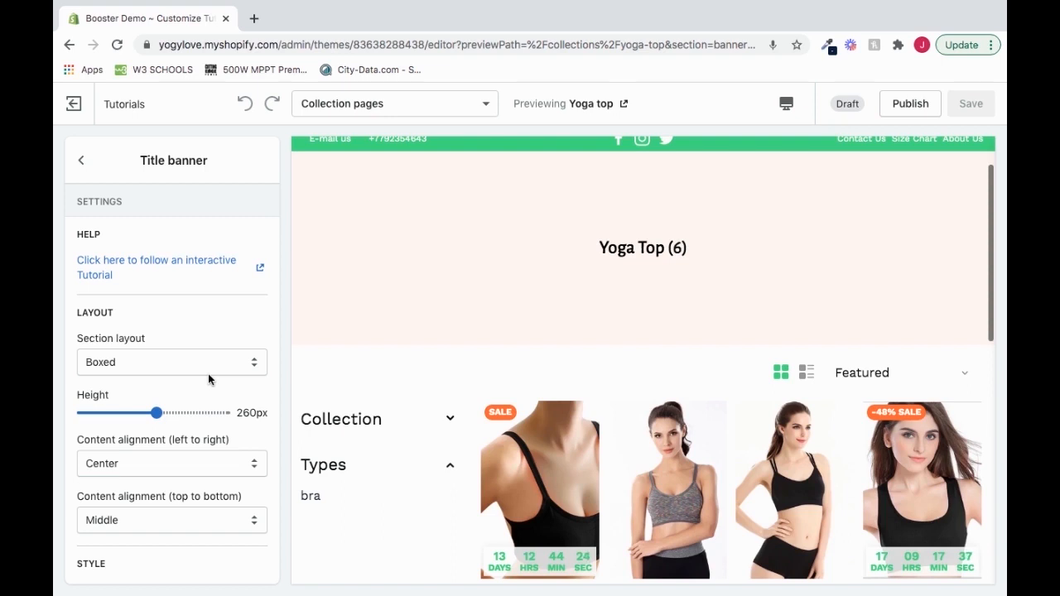
{"action": "mouse_move", "coordinate": [590, 257]}
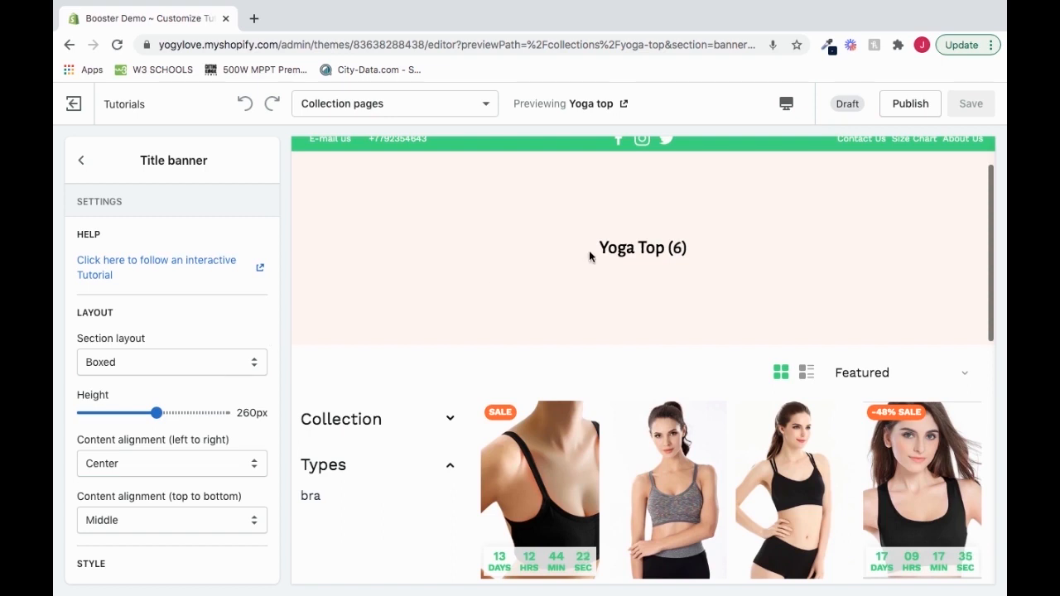
{"action": "mouse_move", "coordinate": [698, 259]}
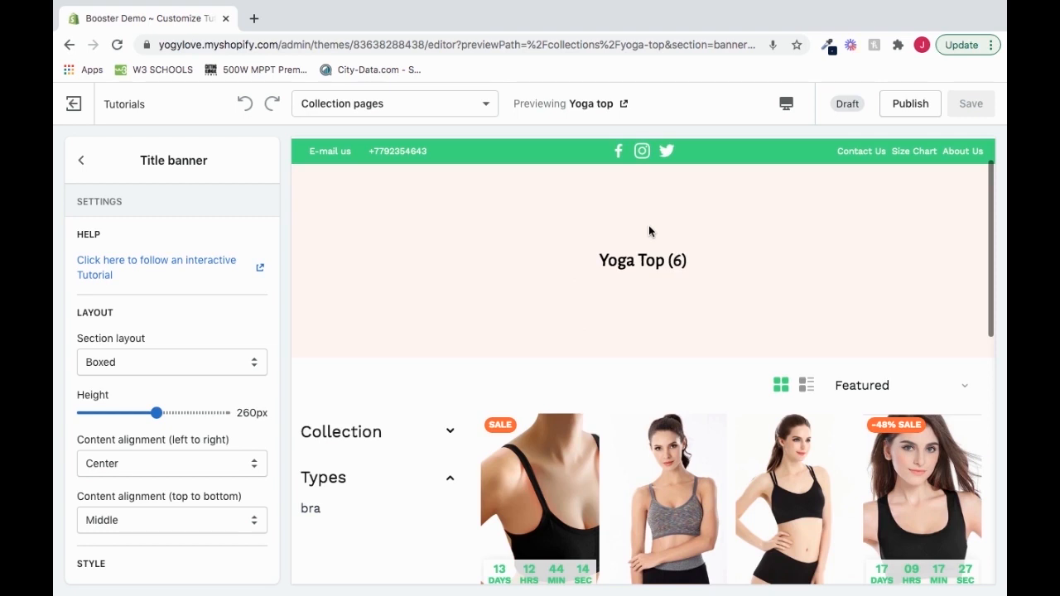
{"action": "mouse_move", "coordinate": [639, 235]}
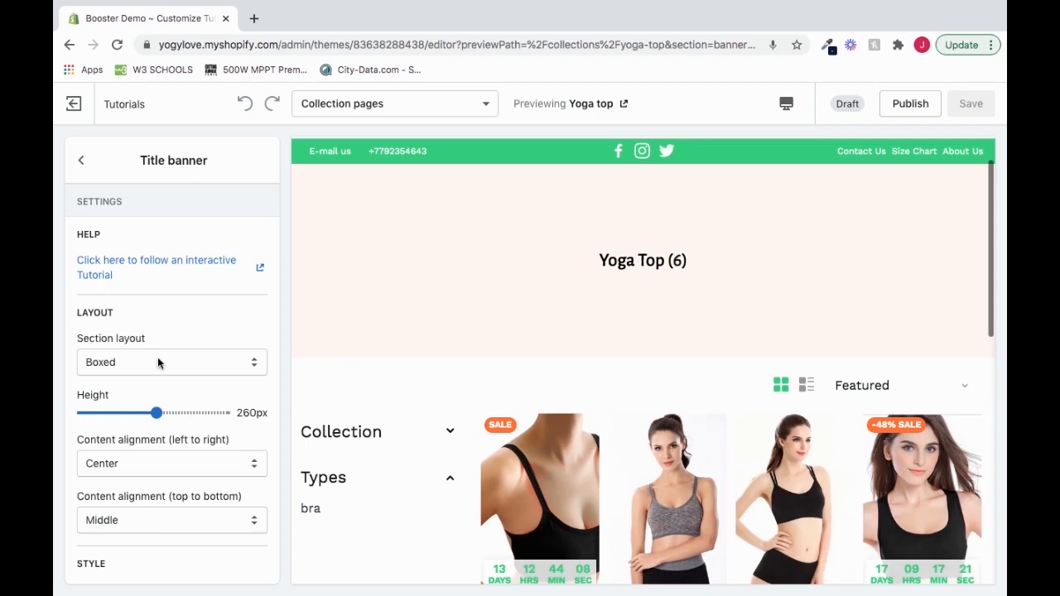
- Switch the banner's section layout from Boxed to Full width, after trying other options
{"action": "left_click", "coordinate": [171, 362]}
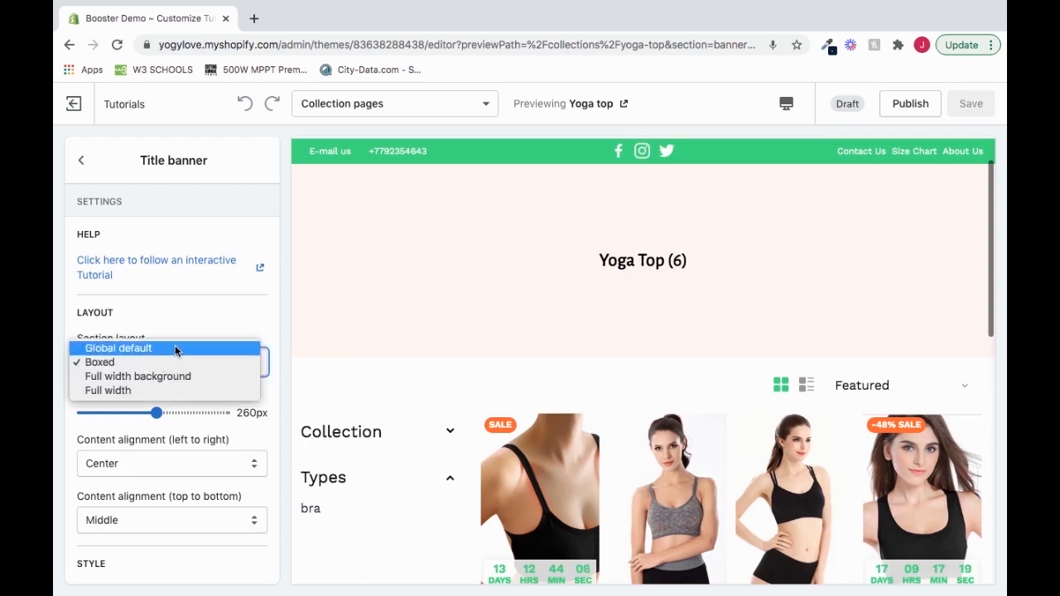
{"action": "left_click", "coordinate": [117, 348]}
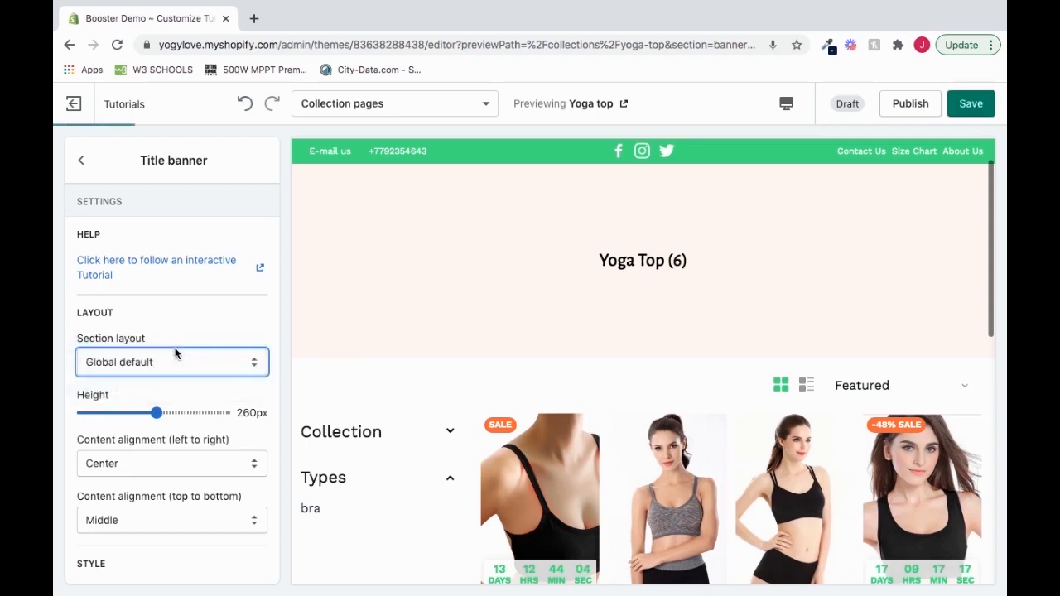
{"action": "left_click", "coordinate": [171, 362]}
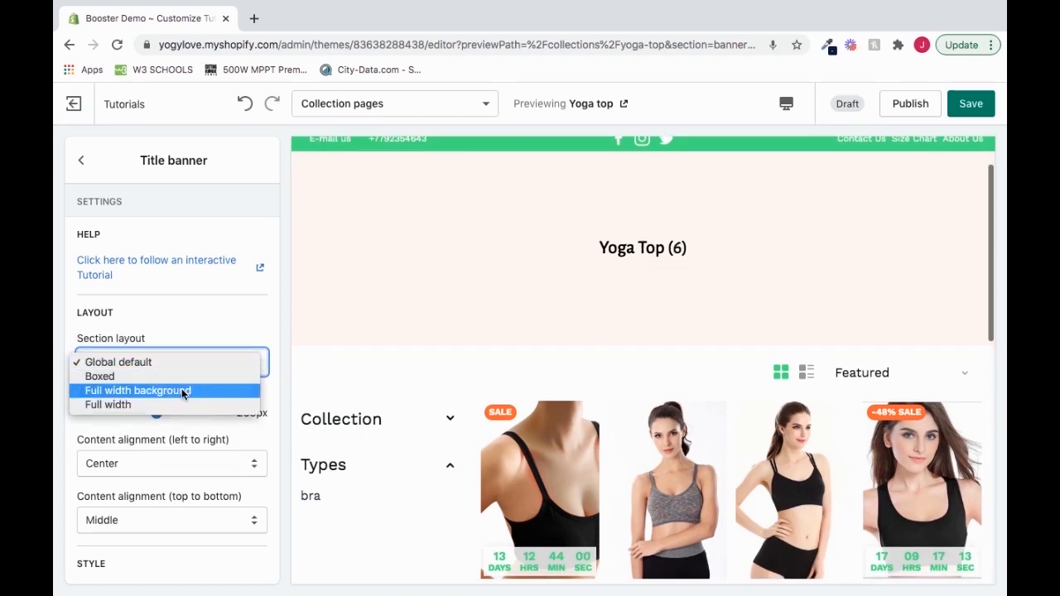
{"action": "left_click", "coordinate": [138, 390]}
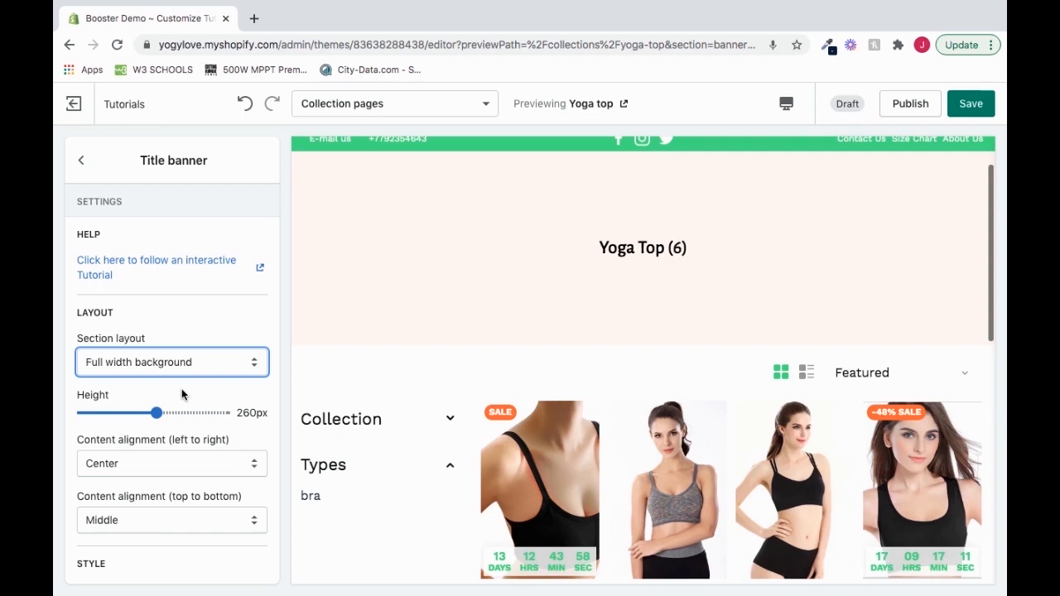
{"action": "left_click", "coordinate": [172, 362]}
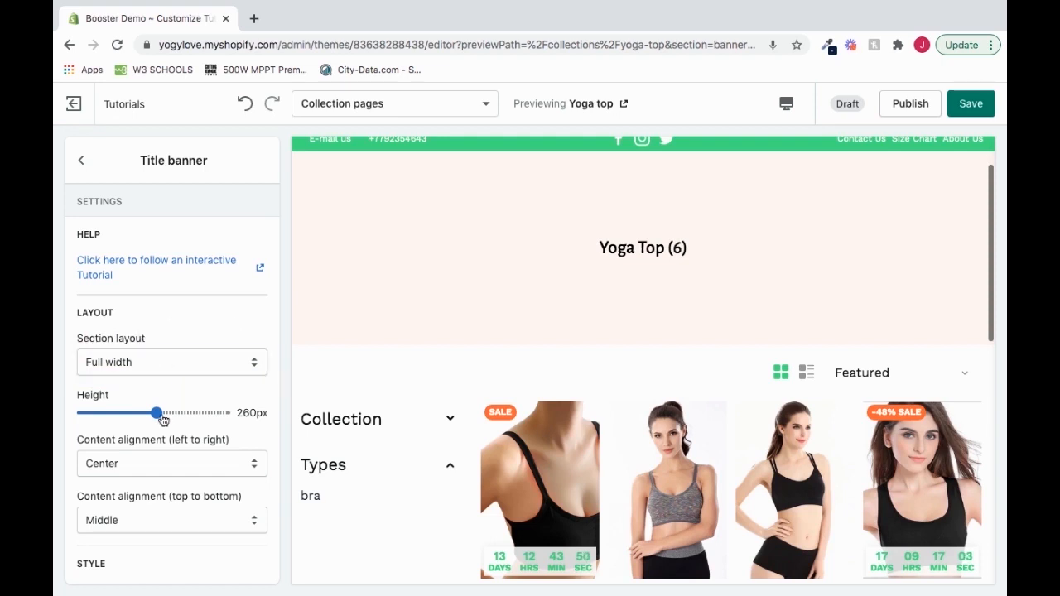
- Adjust the banner Height slider through several values, settling at 280px
{"action": "left_click_drag", "start_coordinate": [153, 413], "coordinate": [200, 414]}
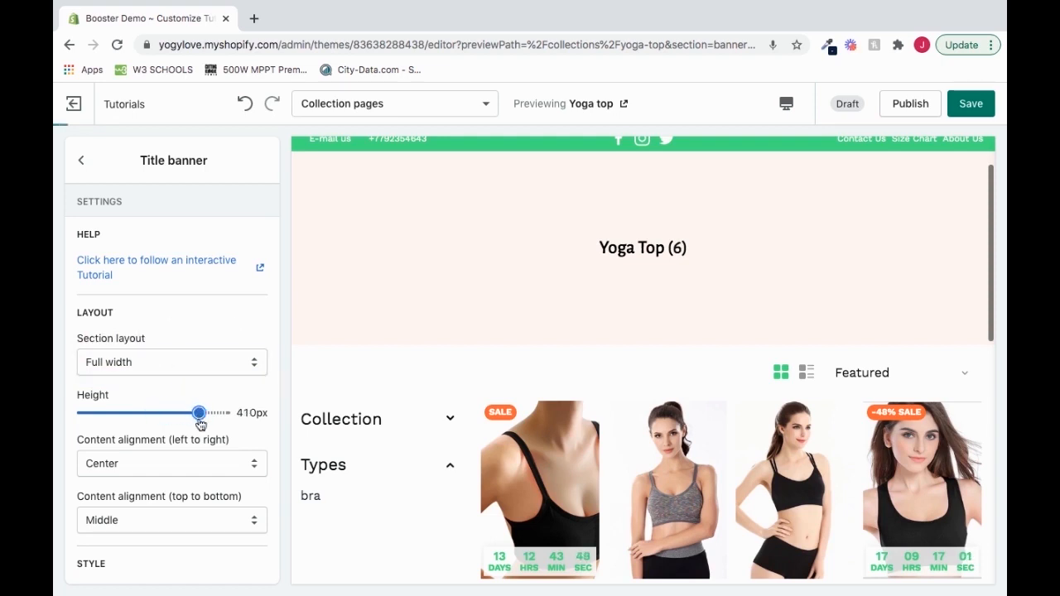
{"action": "left_click_drag", "start_coordinate": [200, 413], "coordinate": [136, 412]}
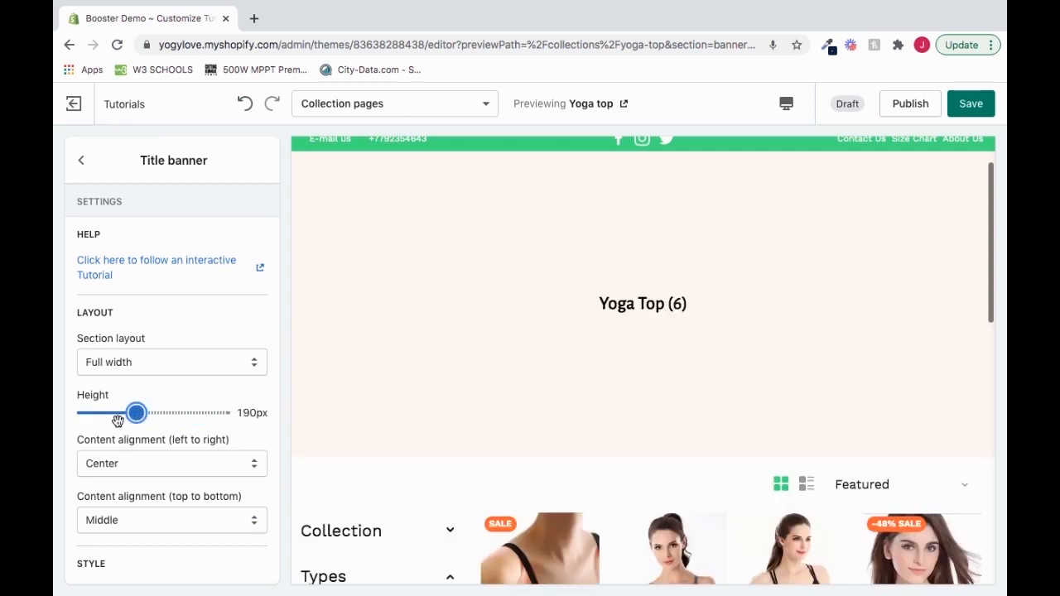
{"action": "left_click_drag", "start_coordinate": [135, 413], "coordinate": [93, 412]}
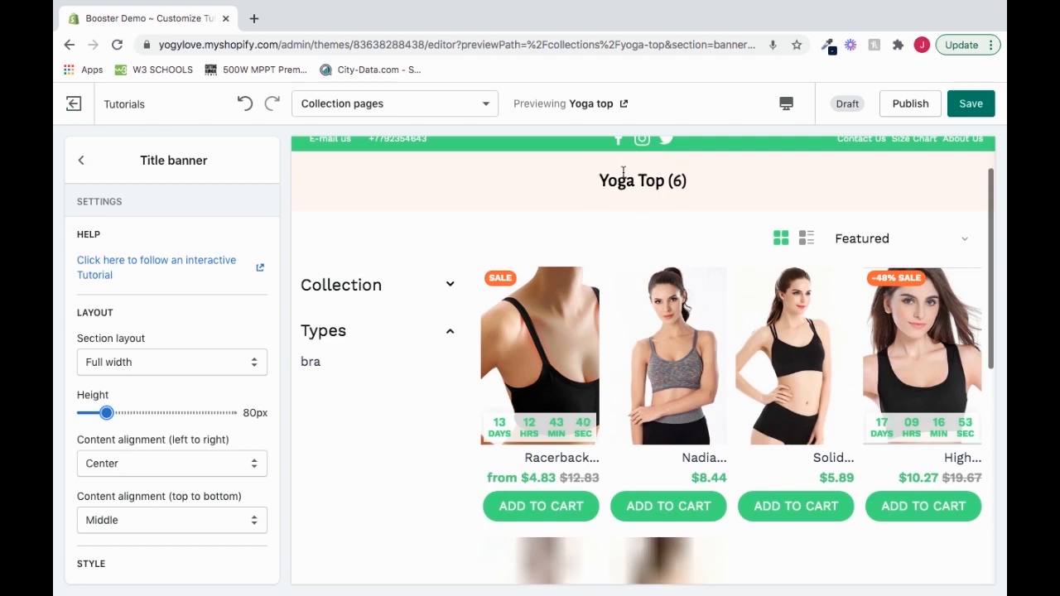
{"action": "left_click_drag", "start_coordinate": [106, 412], "coordinate": [149, 412]}
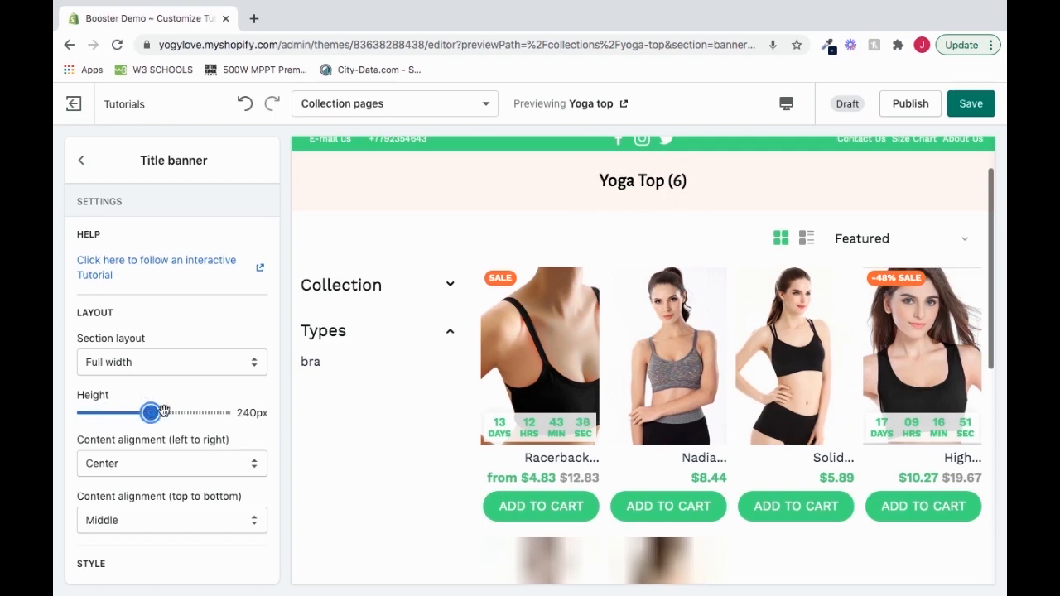
{"action": "left_click_drag", "start_coordinate": [149, 412], "coordinate": [160, 412]}
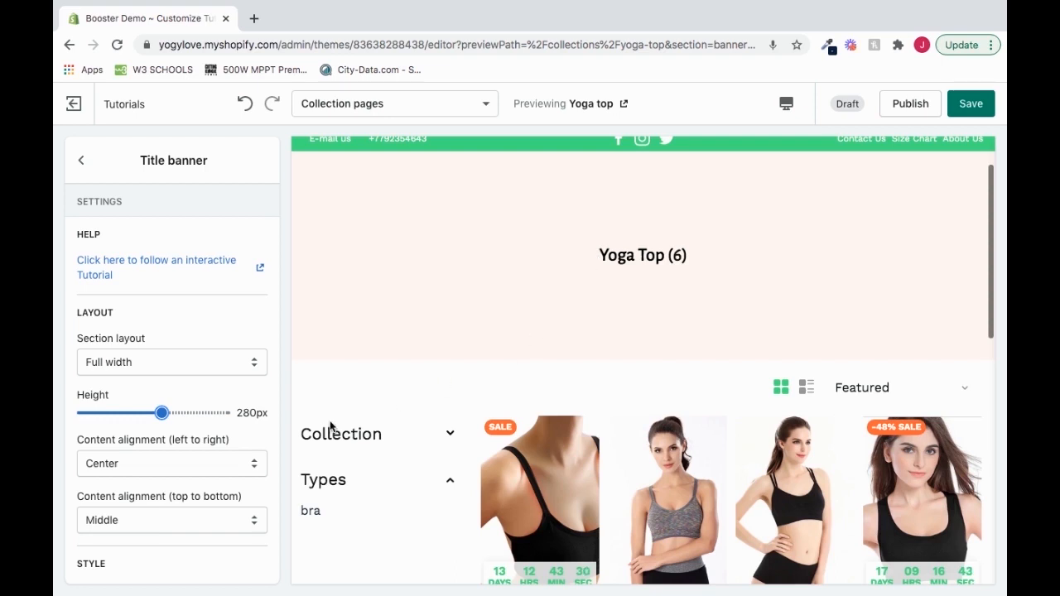
{"action": "mouse_move", "coordinate": [274, 444]}
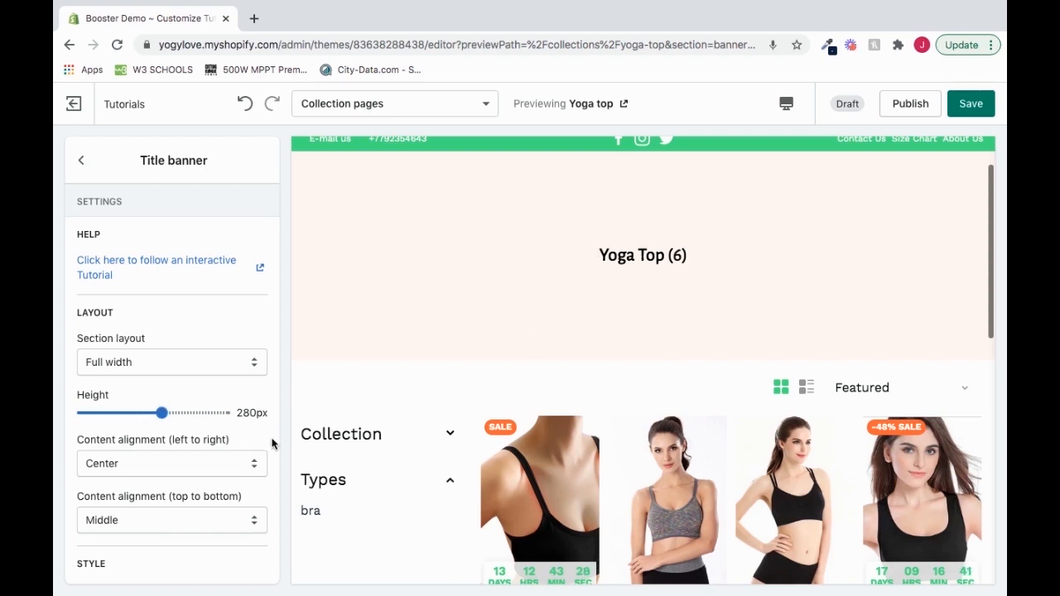
{"action": "scroll", "scroll_direction": "down", "scroll_amount": 3}
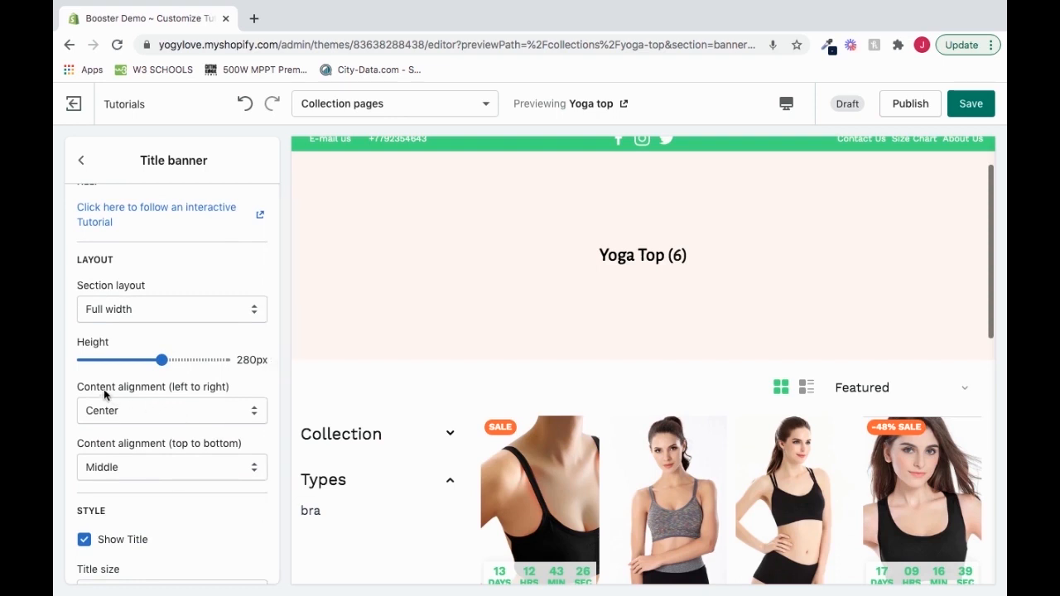
{"action": "left_click", "coordinate": [172, 411]}
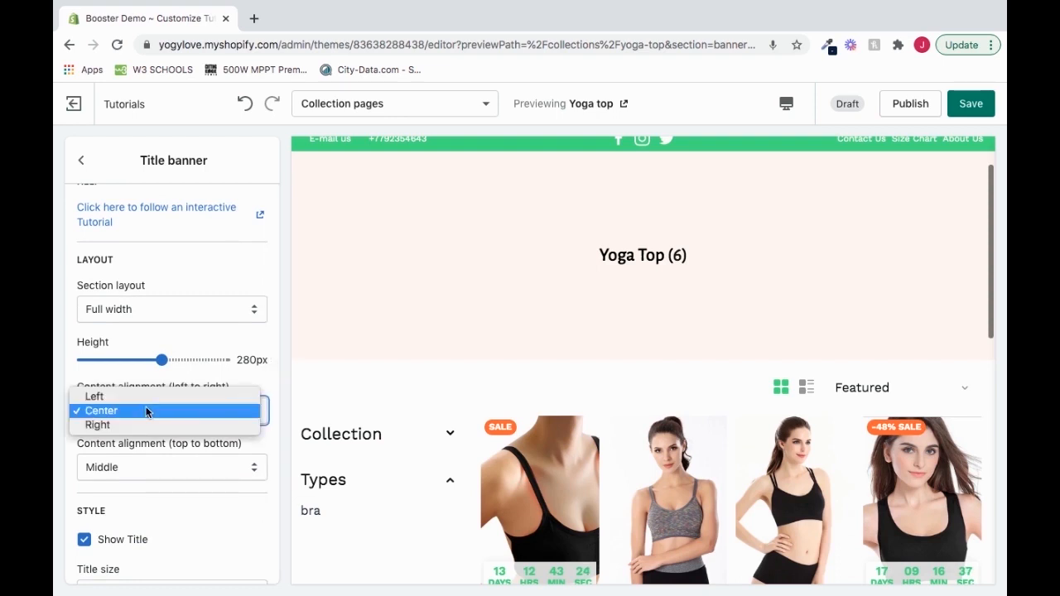
{"action": "left_click", "coordinate": [95, 396]}
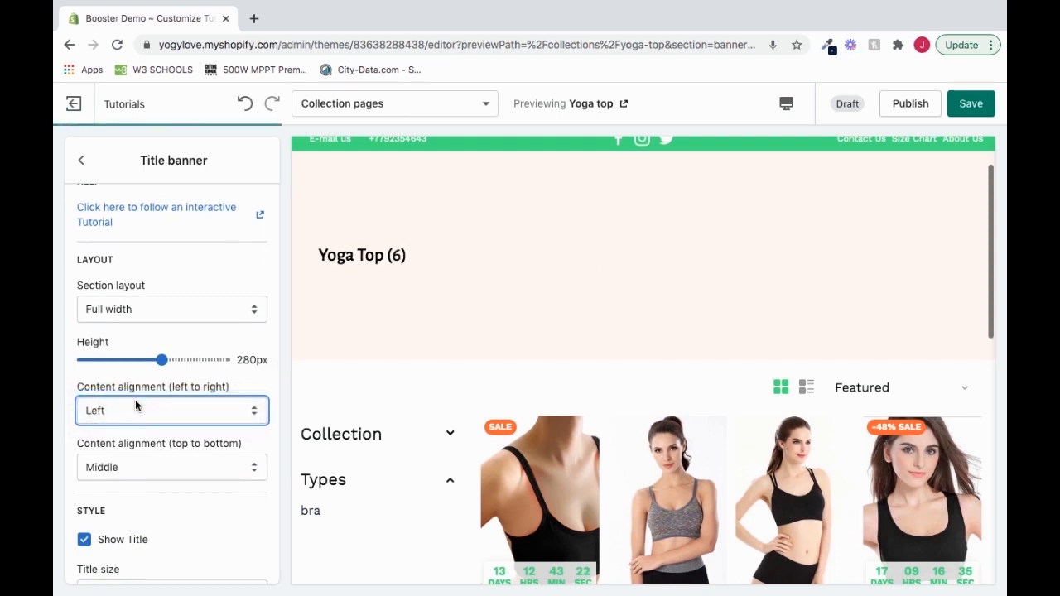
{"action": "left_click", "coordinate": [171, 410]}
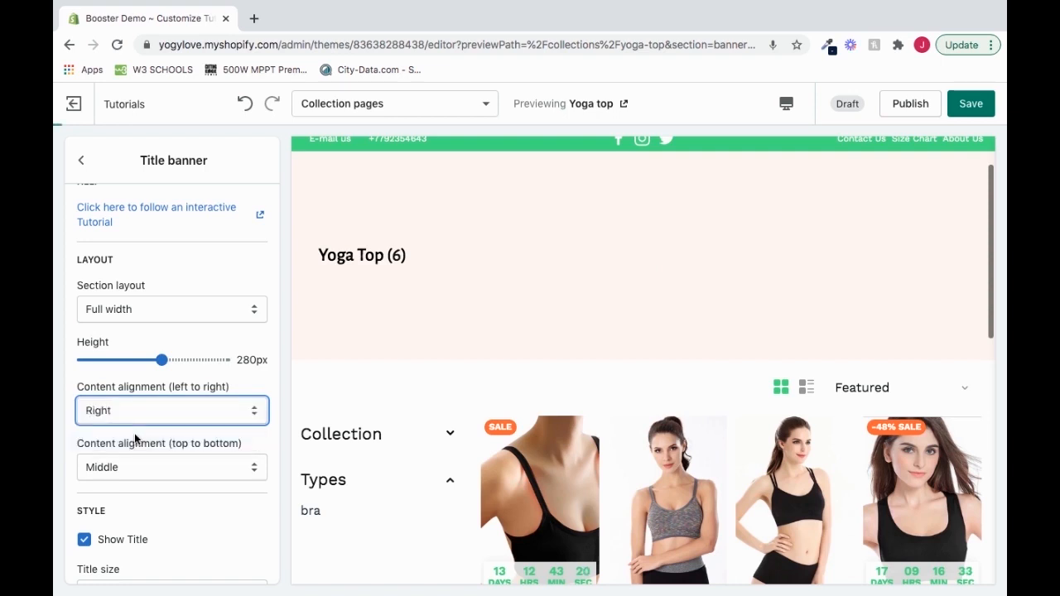
{"action": "left_click", "coordinate": [171, 410]}
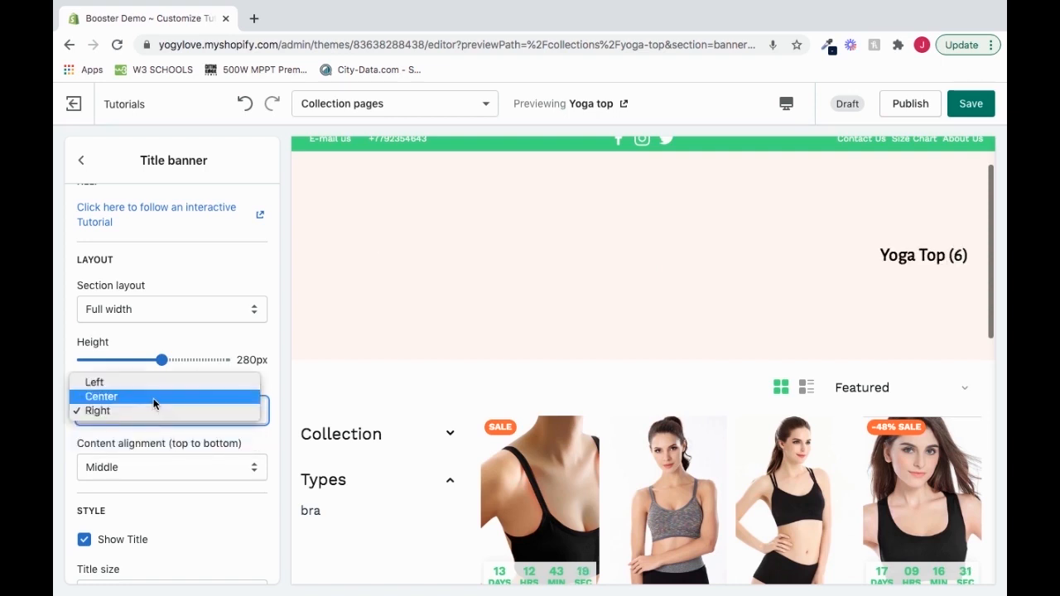
{"action": "left_click", "coordinate": [101, 396]}
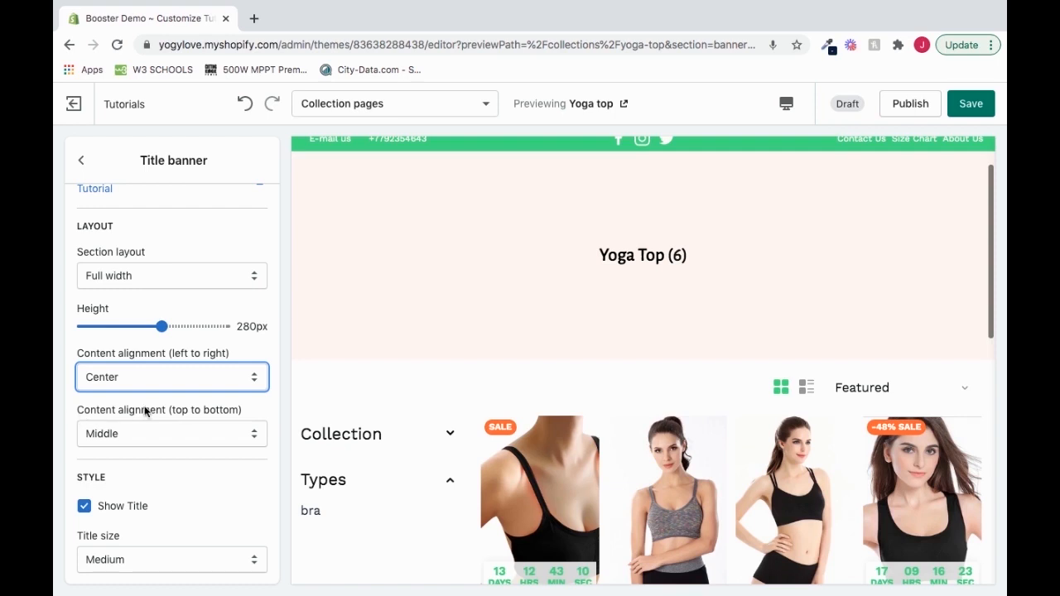
{"action": "mouse_move", "coordinate": [217, 431]}
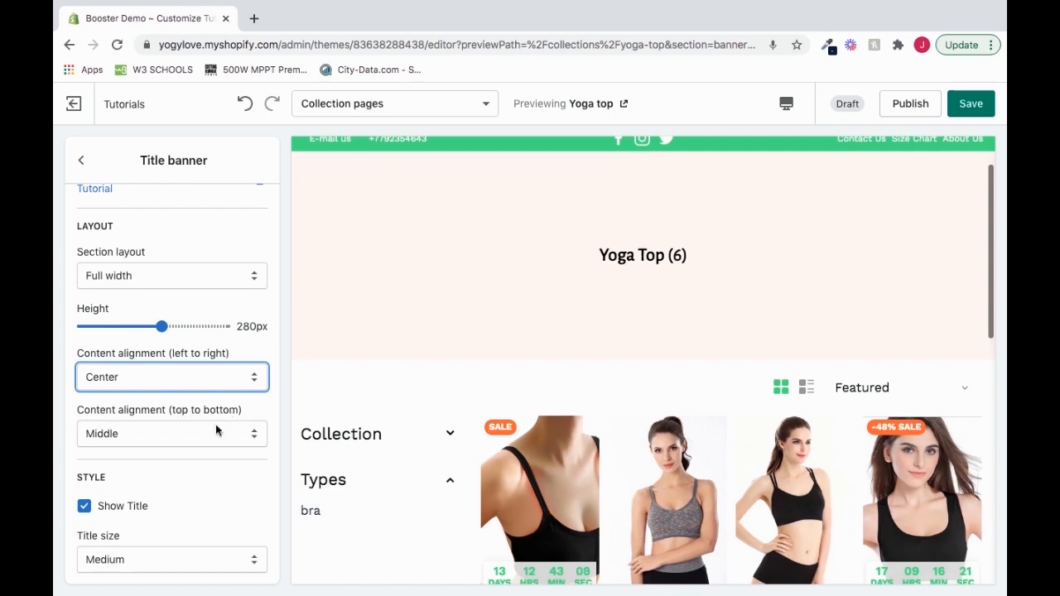
{"action": "left_click", "coordinate": [172, 433]}
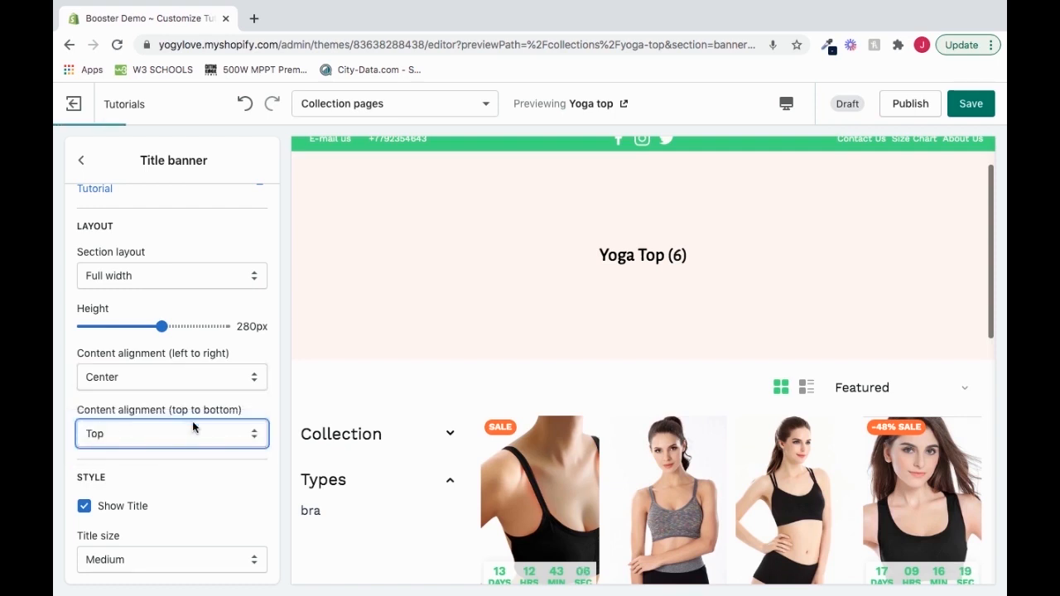
{"action": "left_click", "coordinate": [171, 433]}
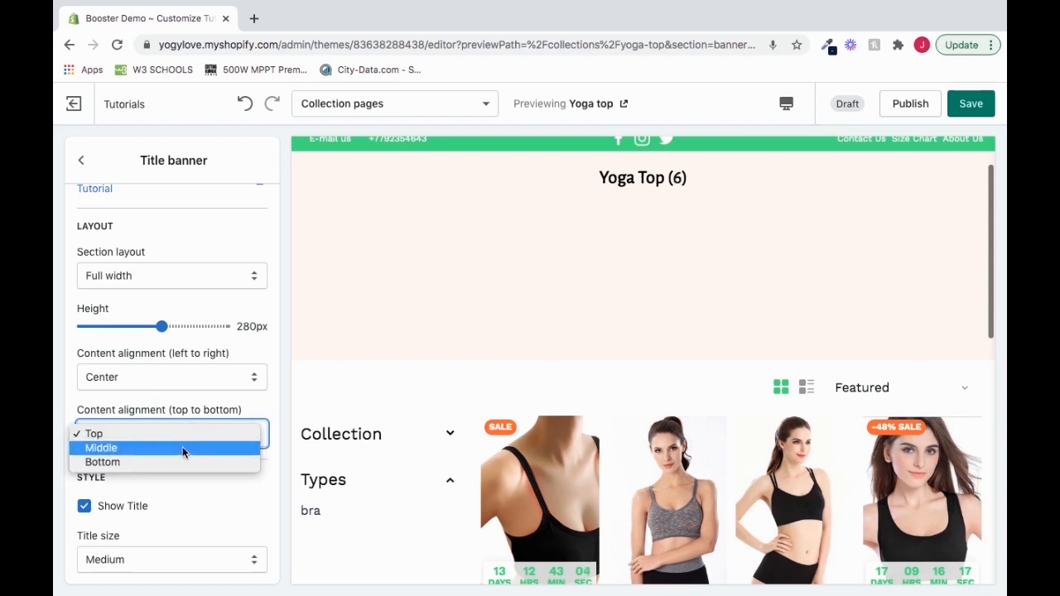
{"action": "left_click", "coordinate": [102, 447]}
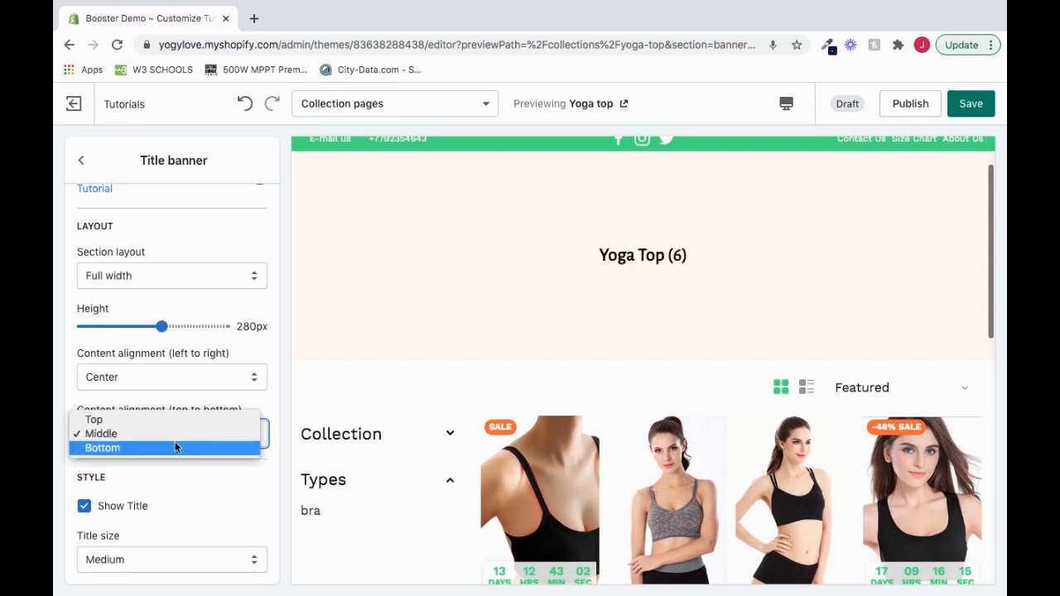
{"action": "left_click", "coordinate": [102, 448]}
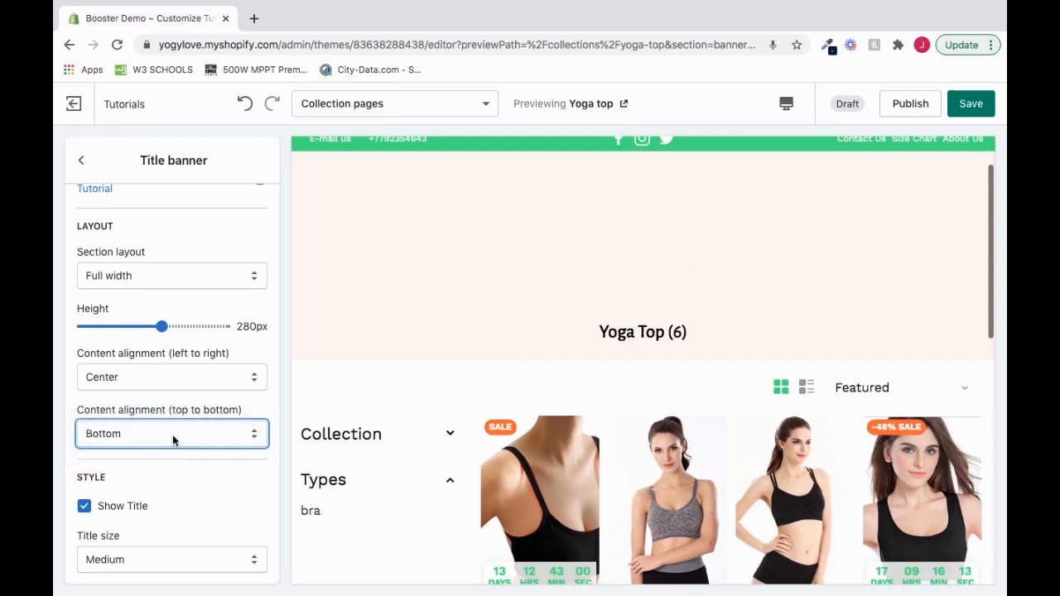
{"action": "left_click", "coordinate": [172, 433]}
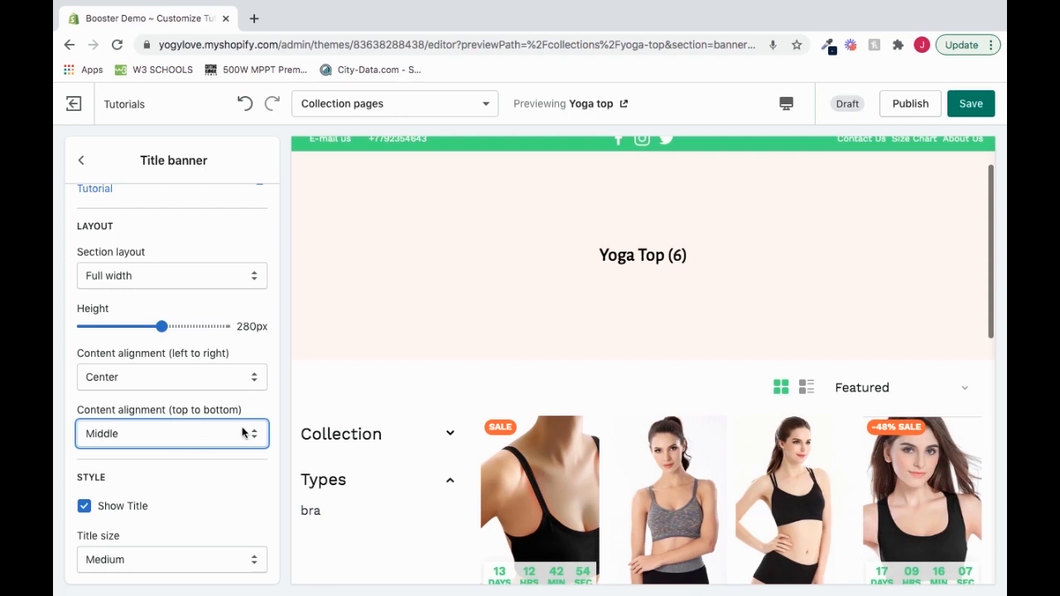
{"action": "scroll", "scroll_direction": "down", "scroll_amount": 3}
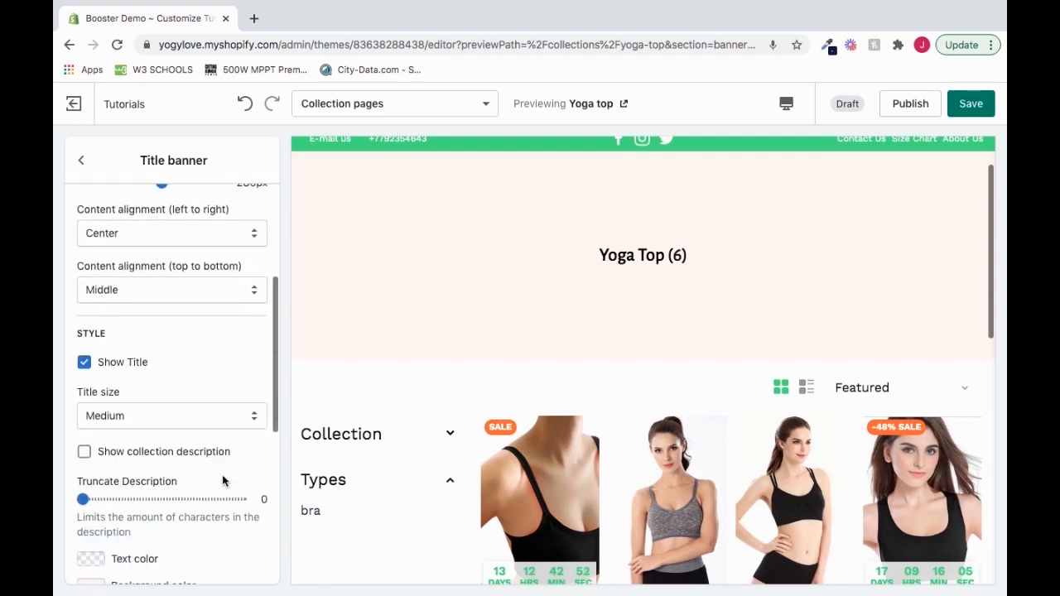
{"action": "mouse_move", "coordinate": [655, 277]}
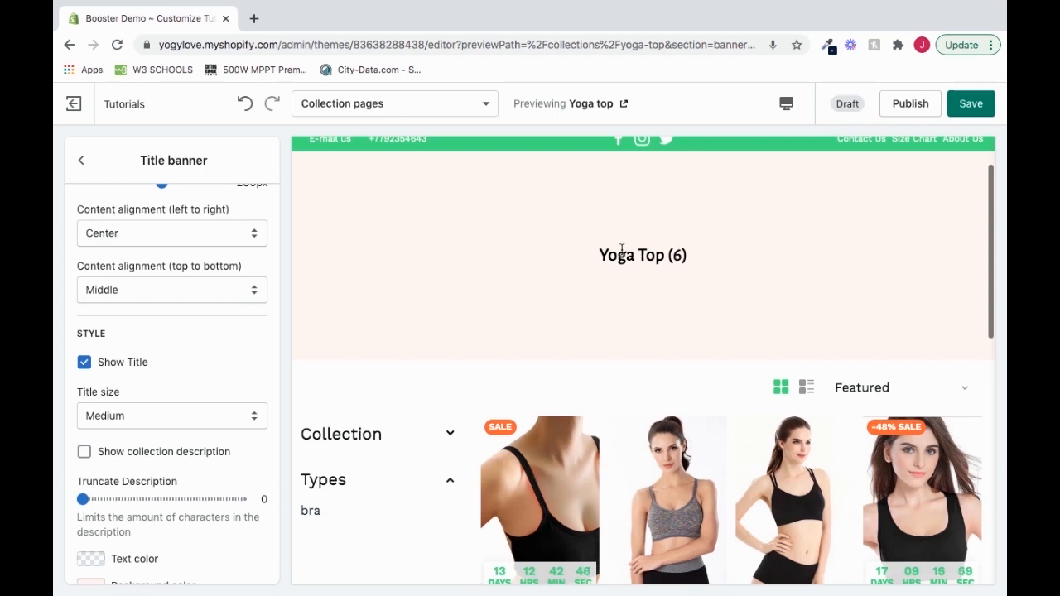
{"action": "left_click", "coordinate": [84, 362]}
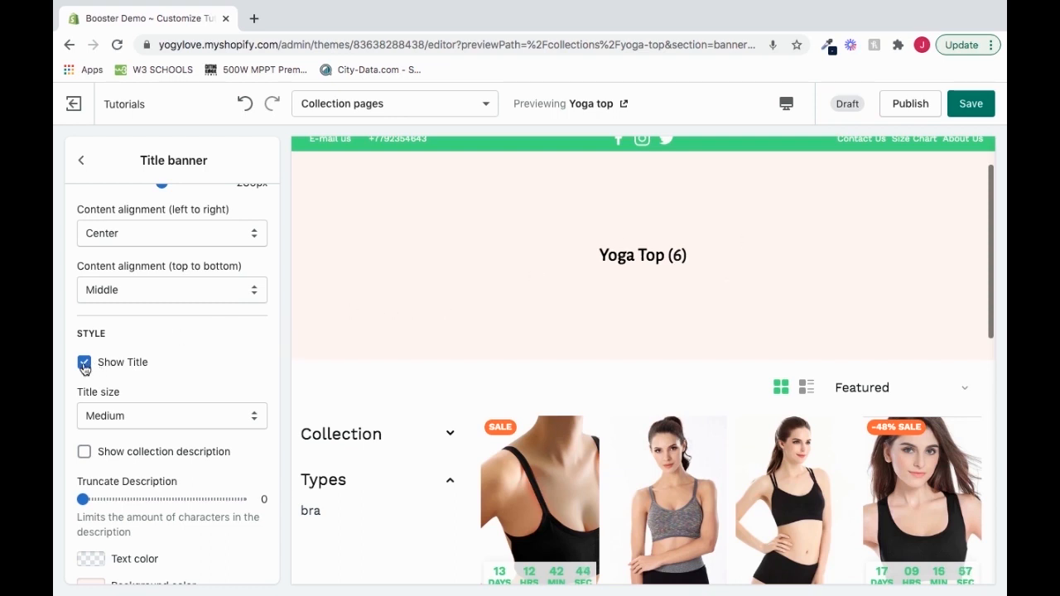
{"action": "left_click", "coordinate": [84, 362]}
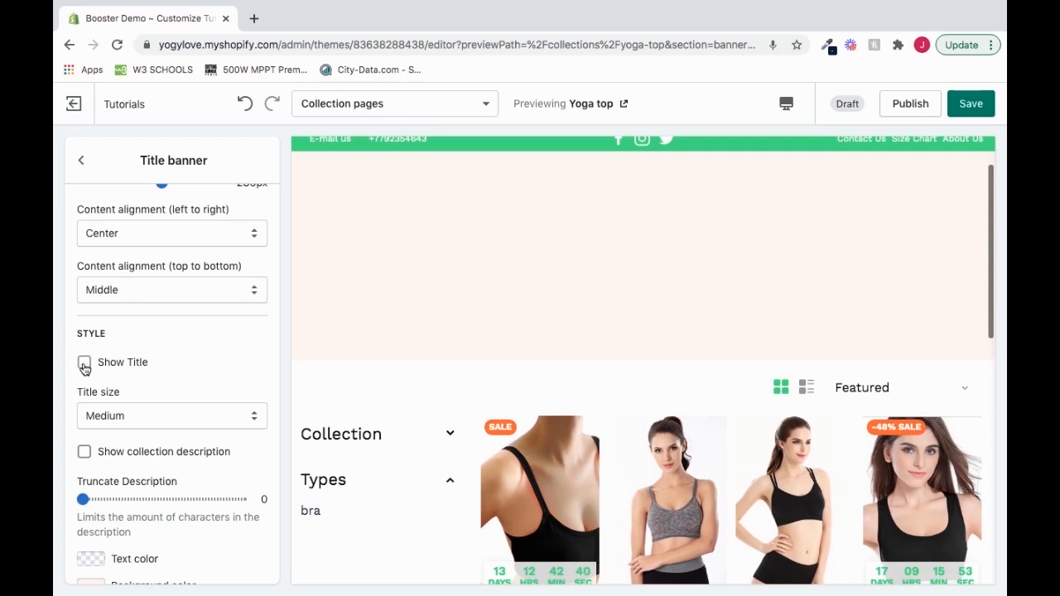
{"action": "left_click", "coordinate": [84, 362]}
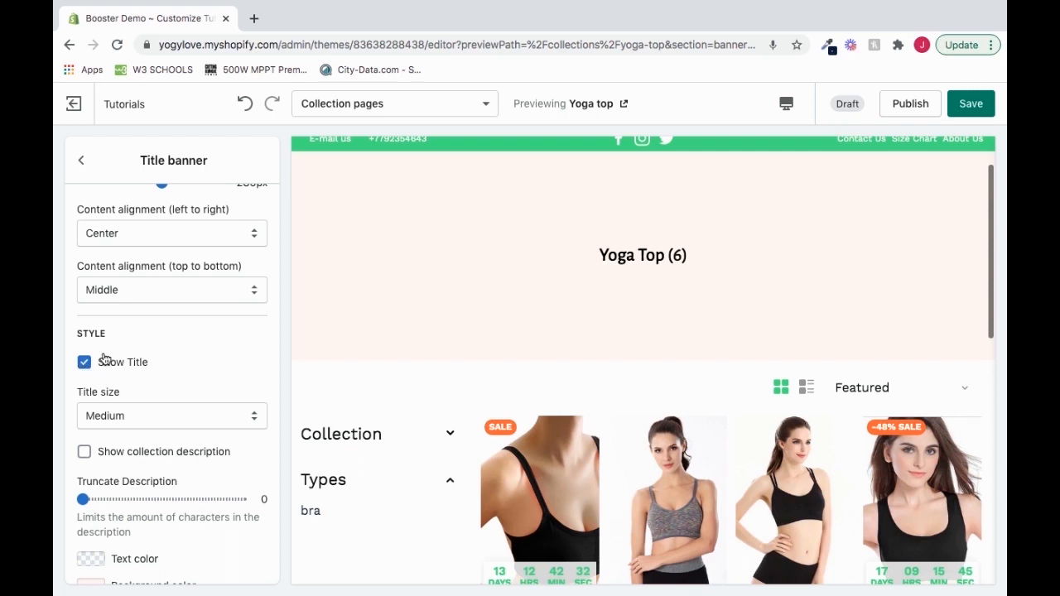
{"action": "mouse_move", "coordinate": [99, 393]}
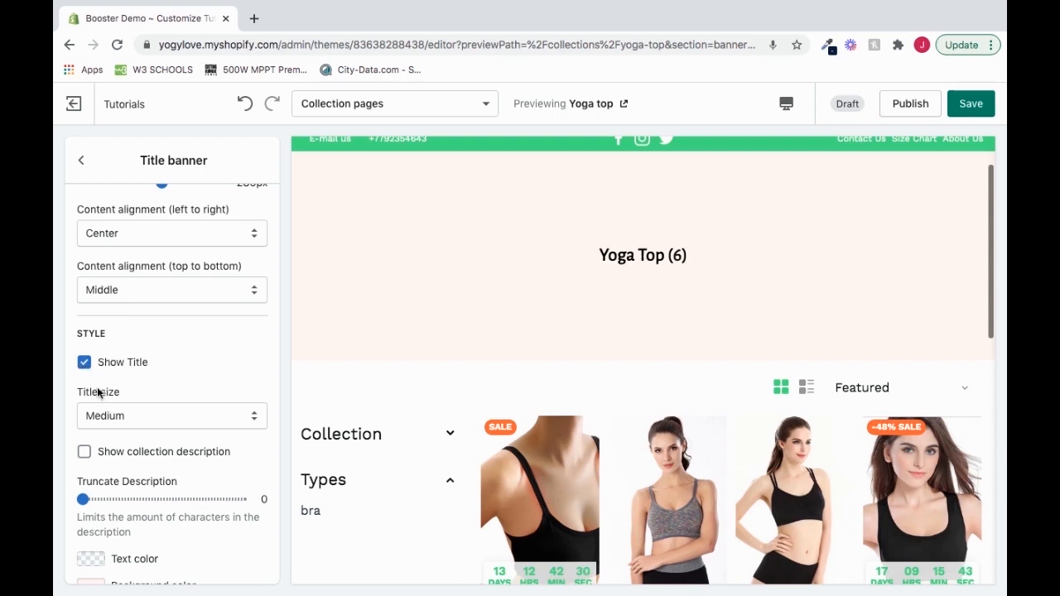
{"action": "mouse_move", "coordinate": [104, 398]}
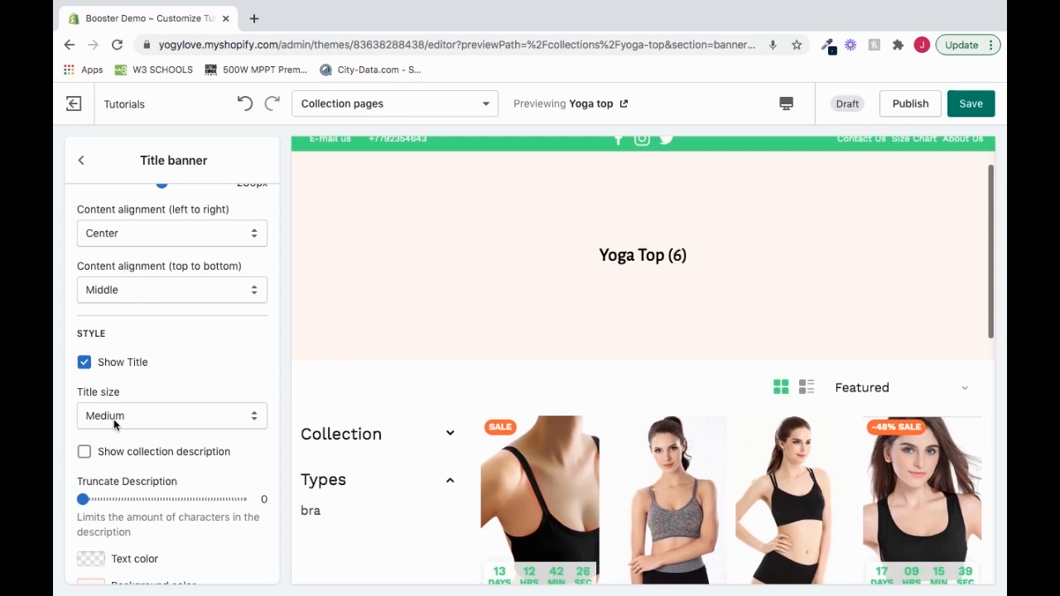
- Set the Yoga Top (6) title size to Big after trying Small and Base
{"action": "left_click", "coordinate": [171, 416]}
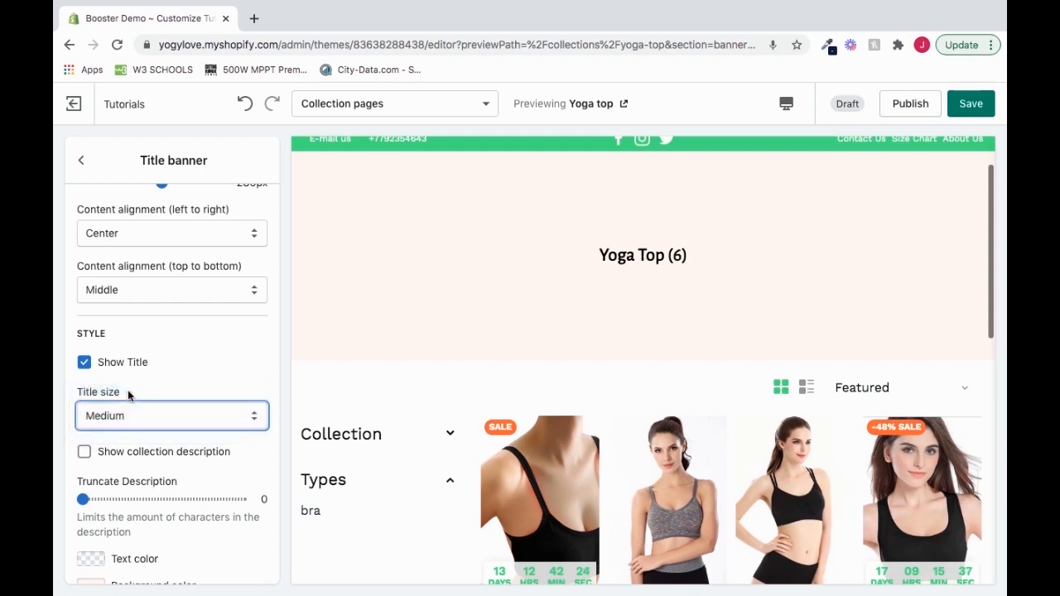
{"action": "left_click", "coordinate": [171, 416]}
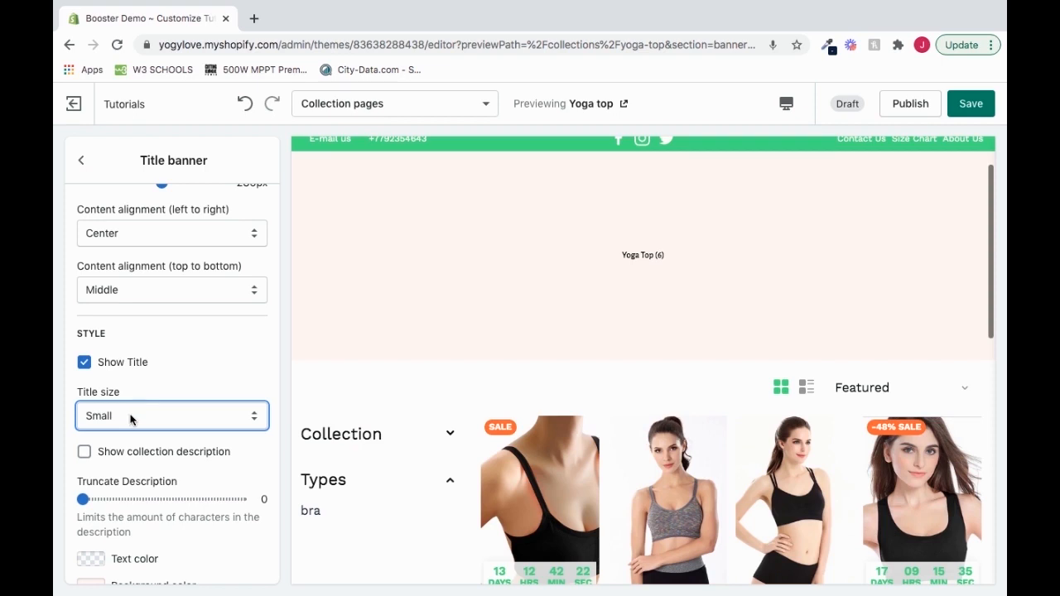
{"action": "left_click", "coordinate": [171, 416]}
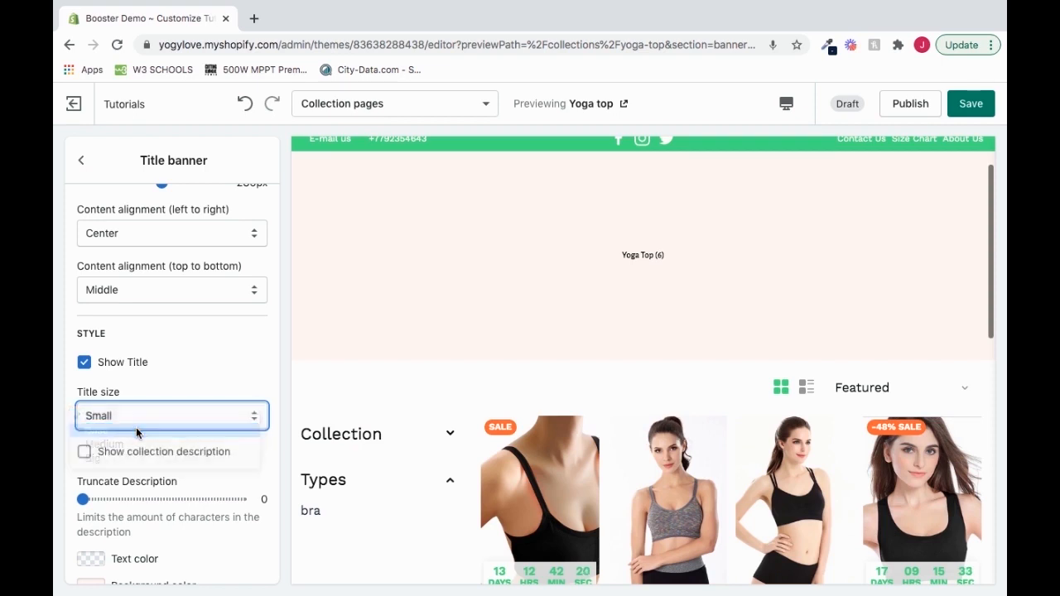
{"action": "left_click", "coordinate": [172, 416]}
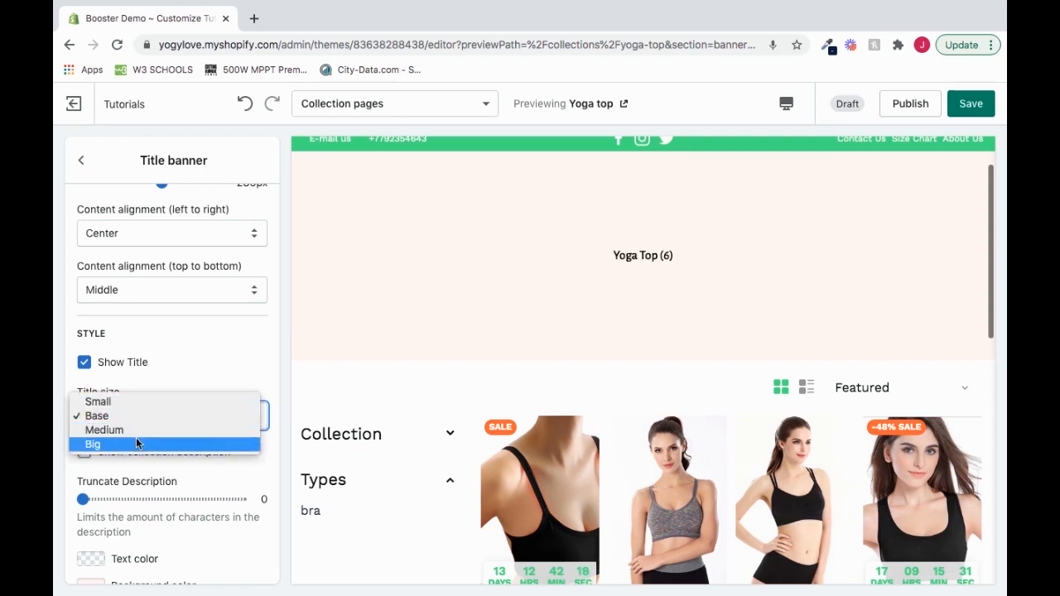
{"action": "left_click", "coordinate": [92, 444]}
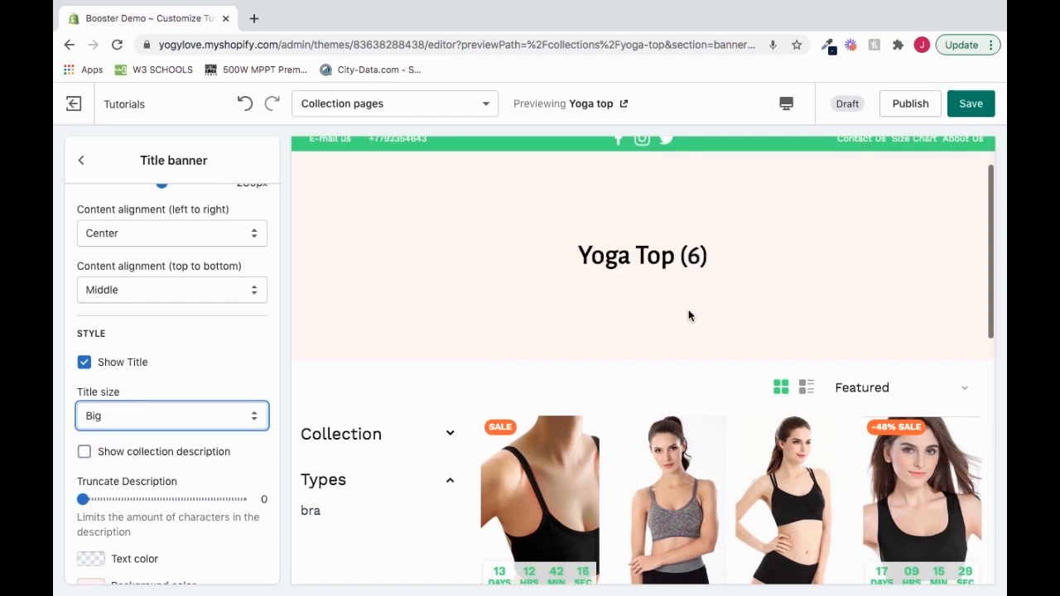
{"action": "mouse_move", "coordinate": [558, 315]}
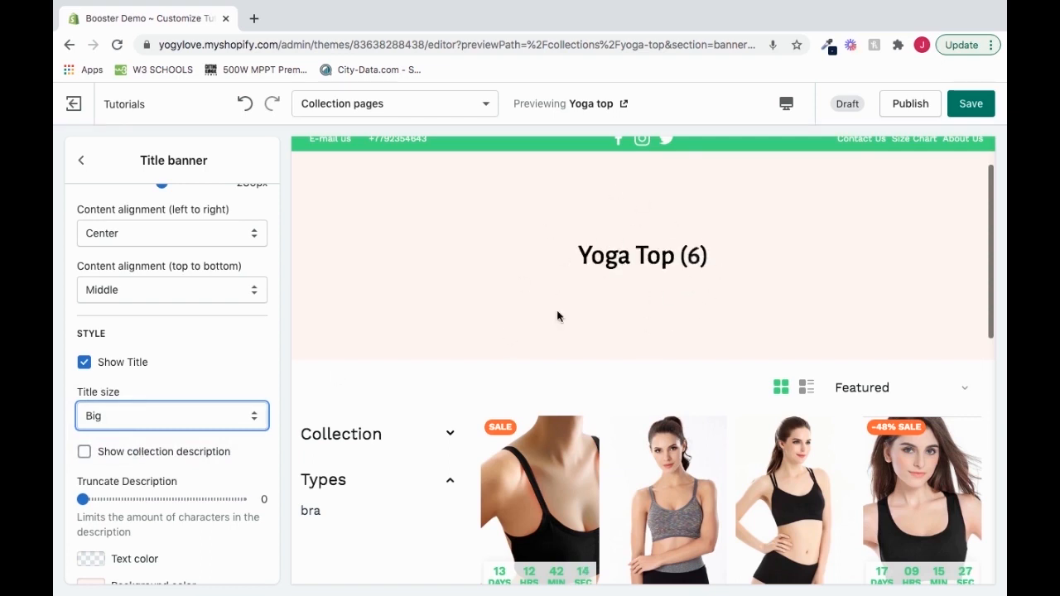
{"action": "left_click", "coordinate": [172, 416]}
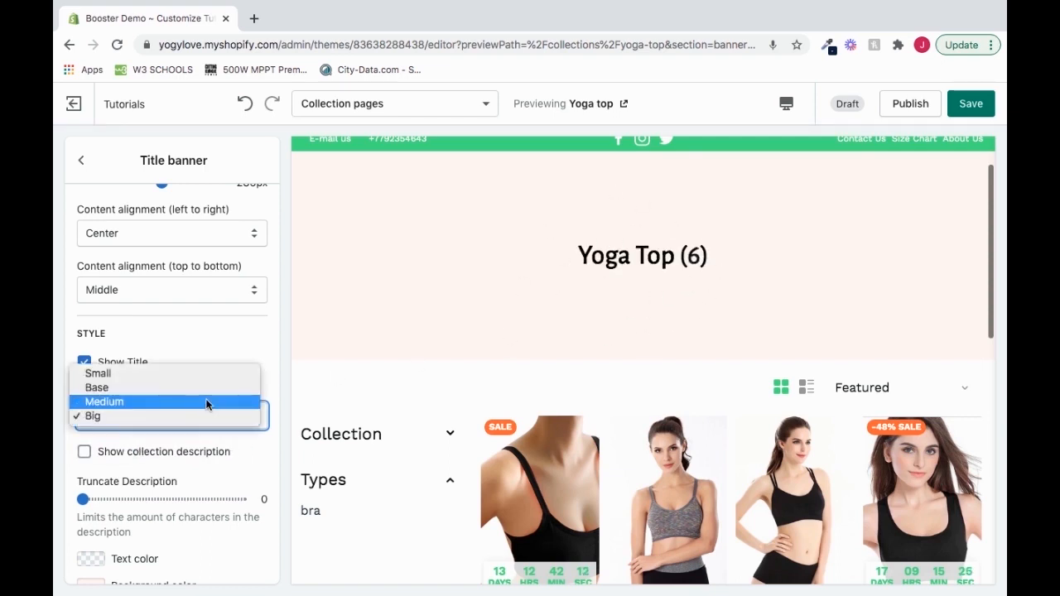
{"action": "left_click", "coordinate": [92, 415]}
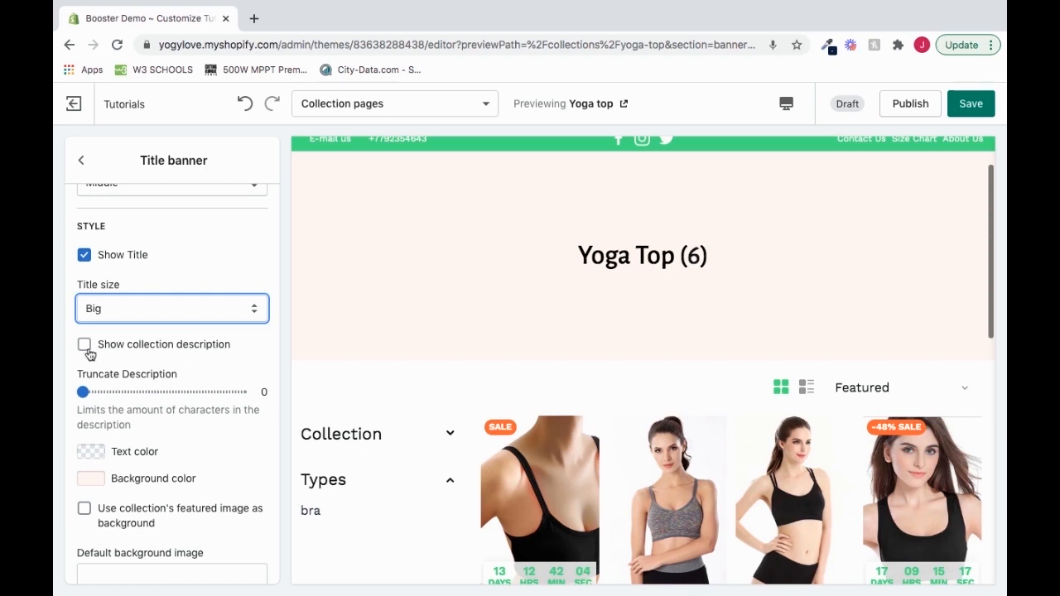
- Enable Show collection description so Lorem ipsum text appears under the title
{"action": "left_click", "coordinate": [83, 343]}
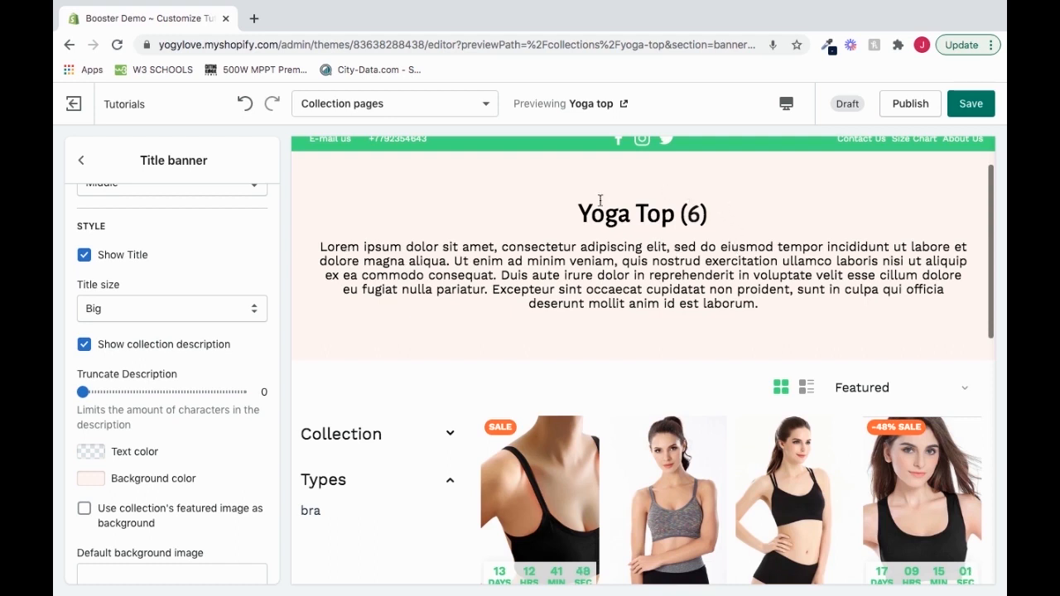
{"action": "mouse_move", "coordinate": [710, 201]}
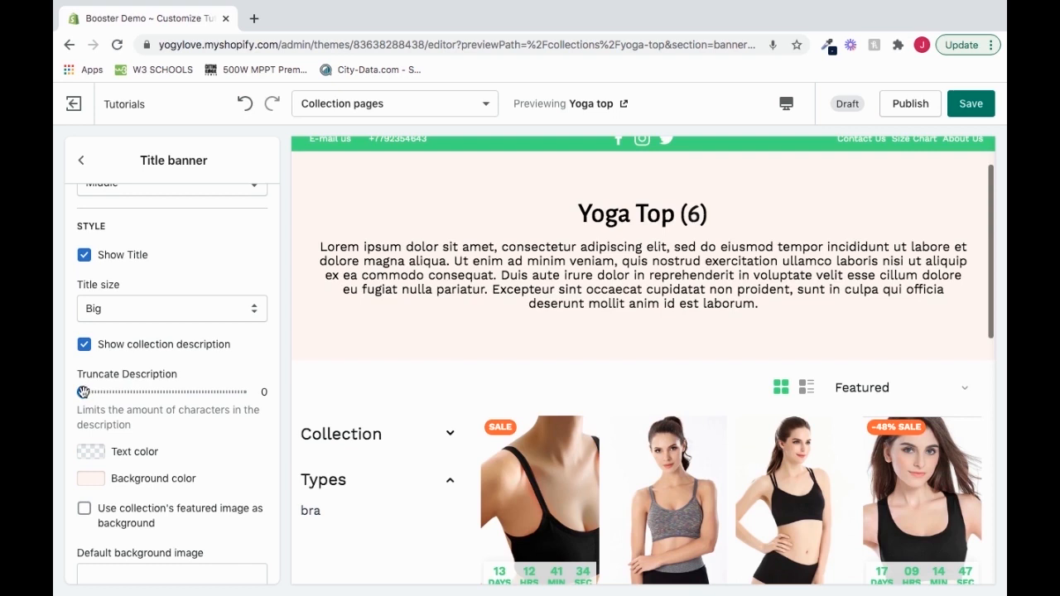
- Set the Truncate Description slider to 330 characters after trying lengths from 40 to 920
{"action": "left_click_drag", "start_coordinate": [83, 391], "coordinate": [143, 392]}
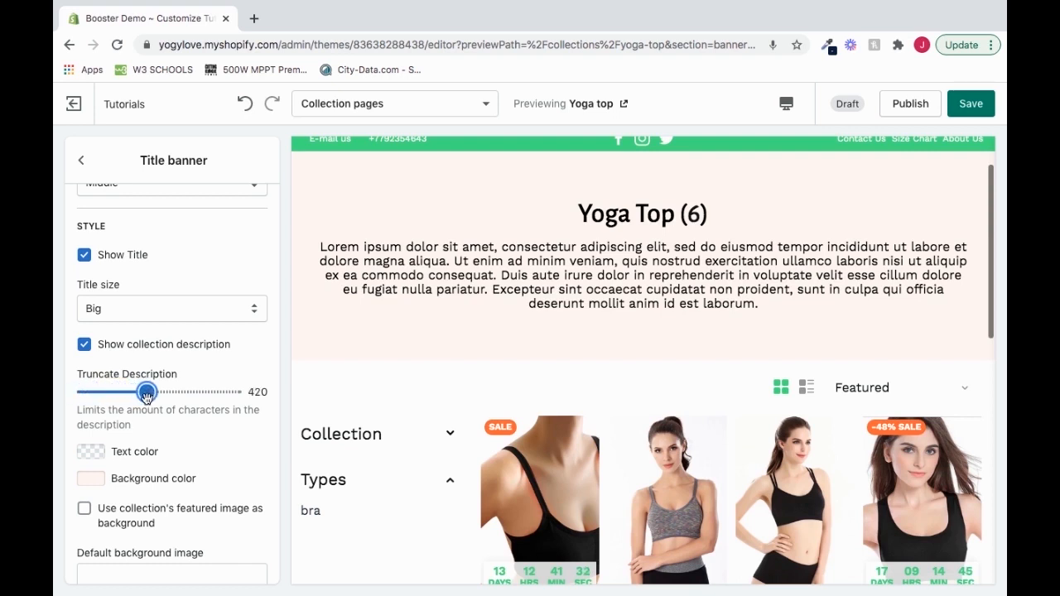
{"action": "left_click_drag", "start_coordinate": [145, 391], "coordinate": [143, 391]}
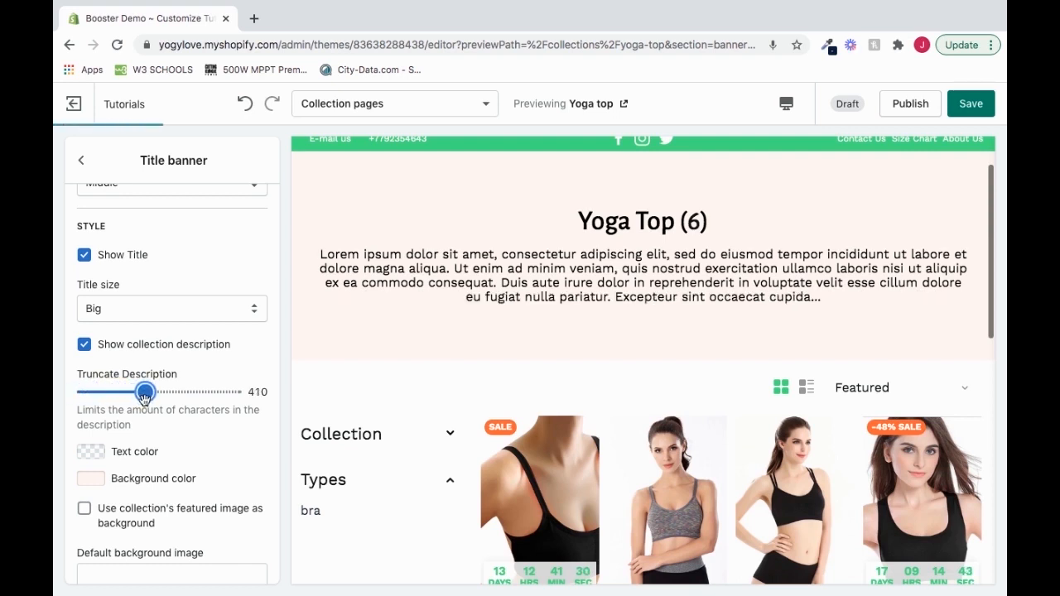
{"action": "left_click_drag", "start_coordinate": [143, 392], "coordinate": [145, 392]}
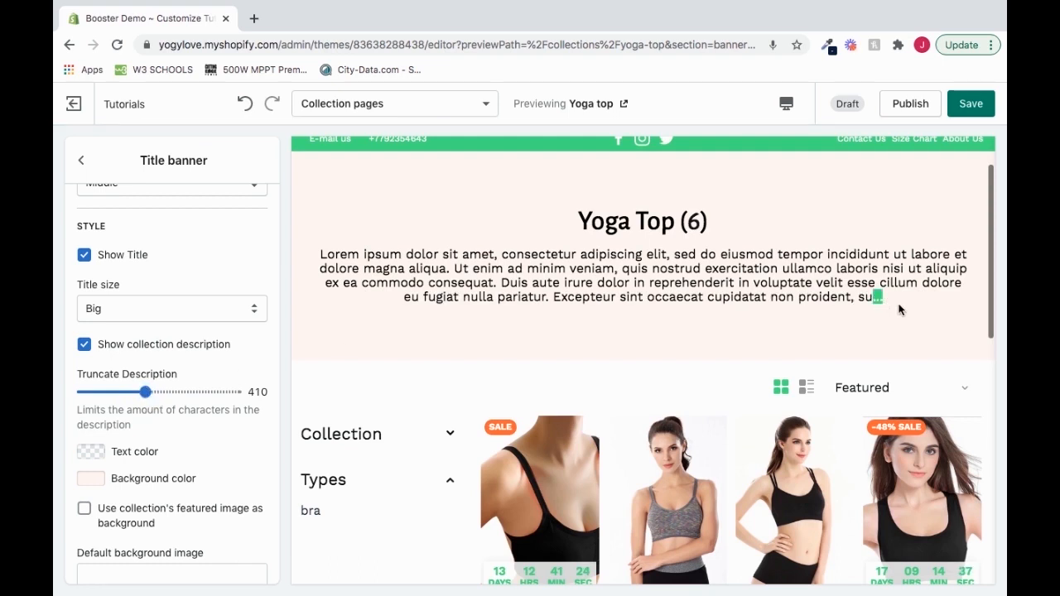
{"action": "left_click_drag", "start_coordinate": [117, 392], "coordinate": [122, 392]}
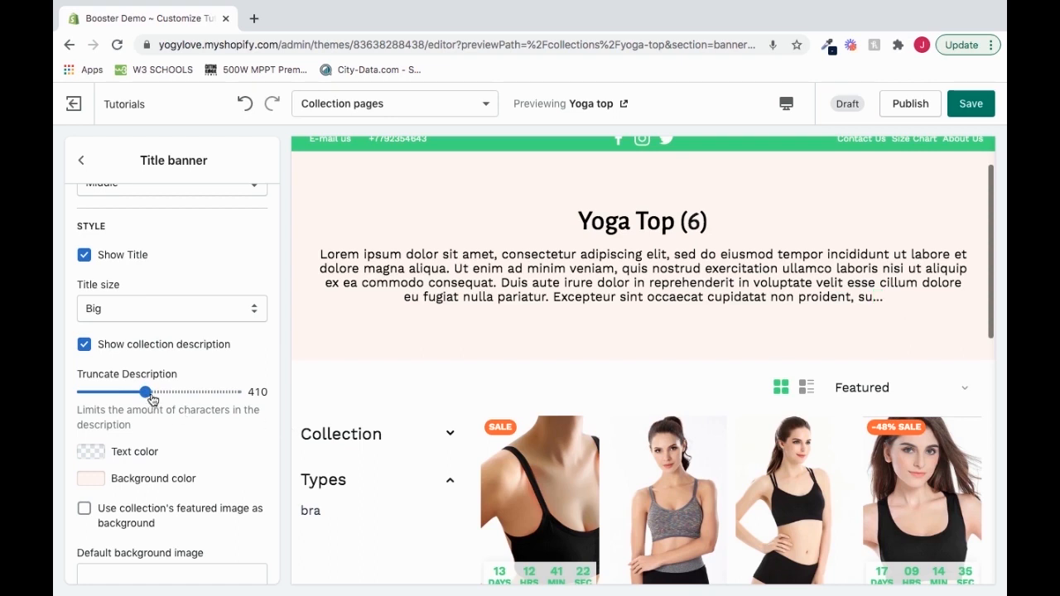
{"action": "left_click_drag", "start_coordinate": [122, 392], "coordinate": [201, 391]}
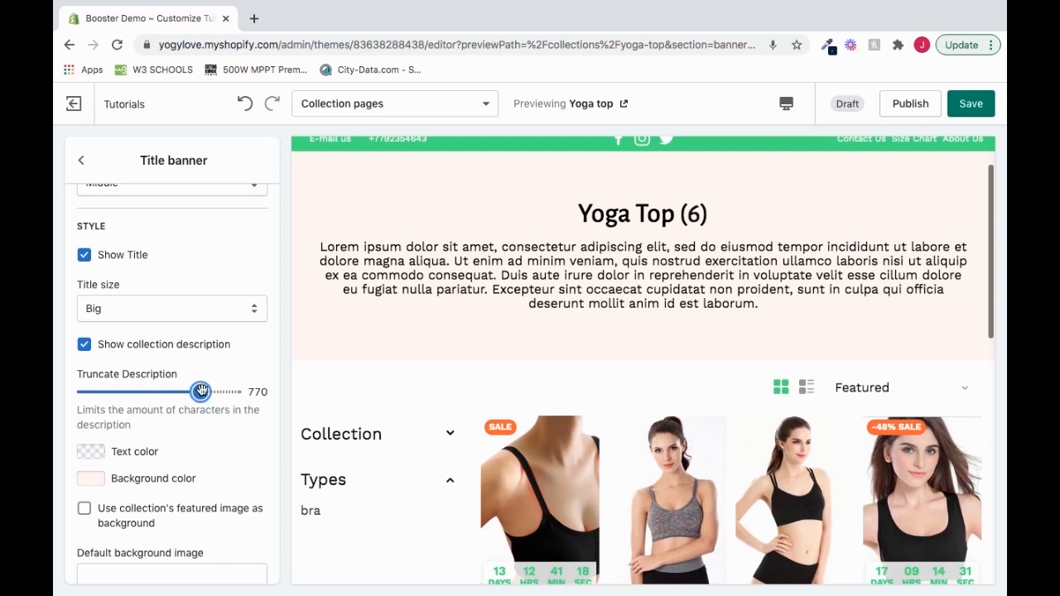
{"action": "left_click_drag", "start_coordinate": [201, 392], "coordinate": [225, 392]}
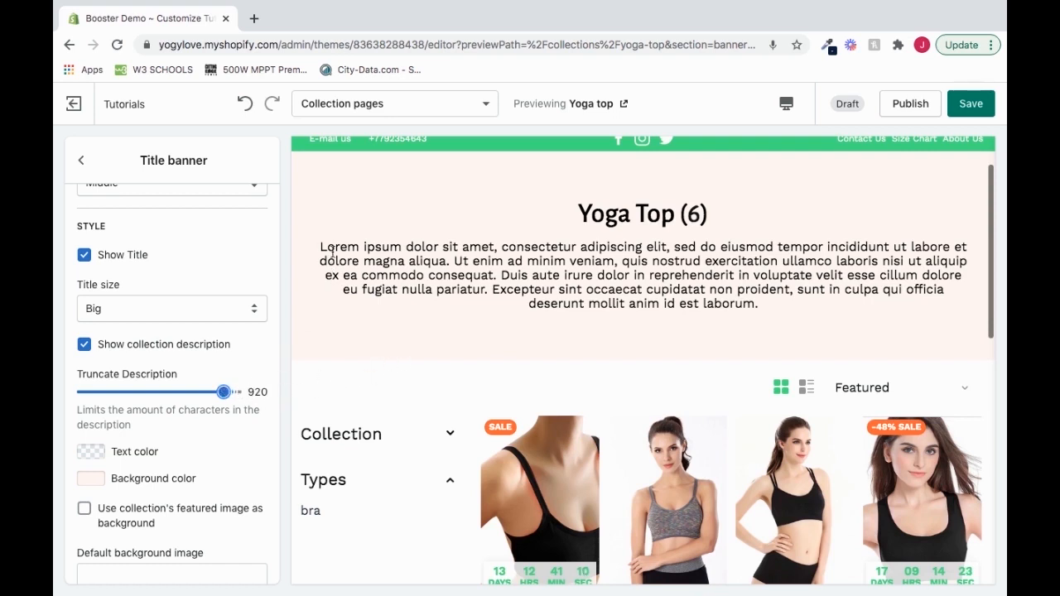
{"action": "mouse_move", "coordinate": [282, 396]}
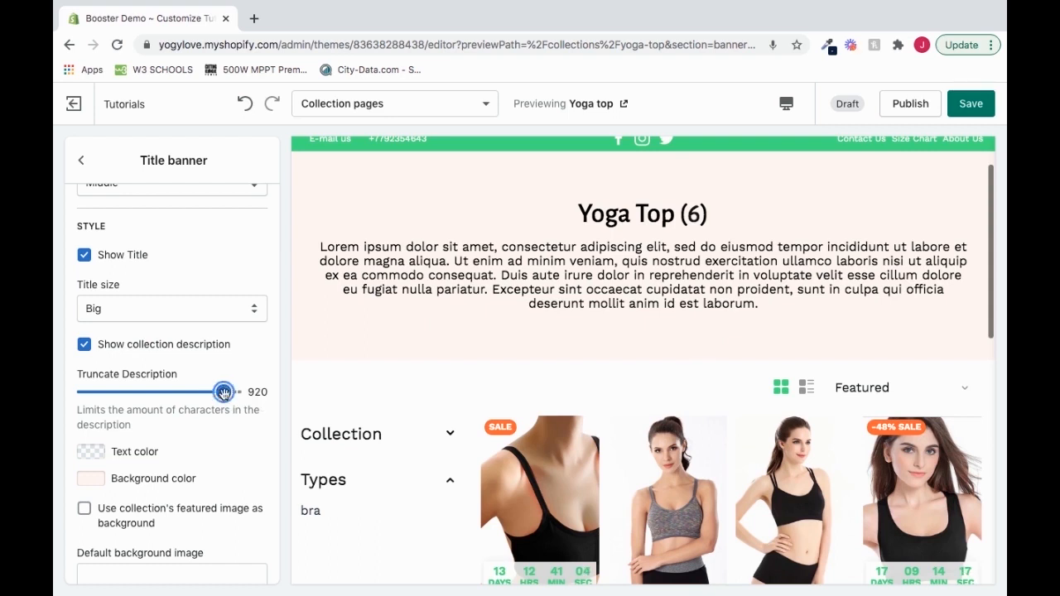
{"action": "left_click_drag", "start_coordinate": [224, 392], "coordinate": [88, 392]}
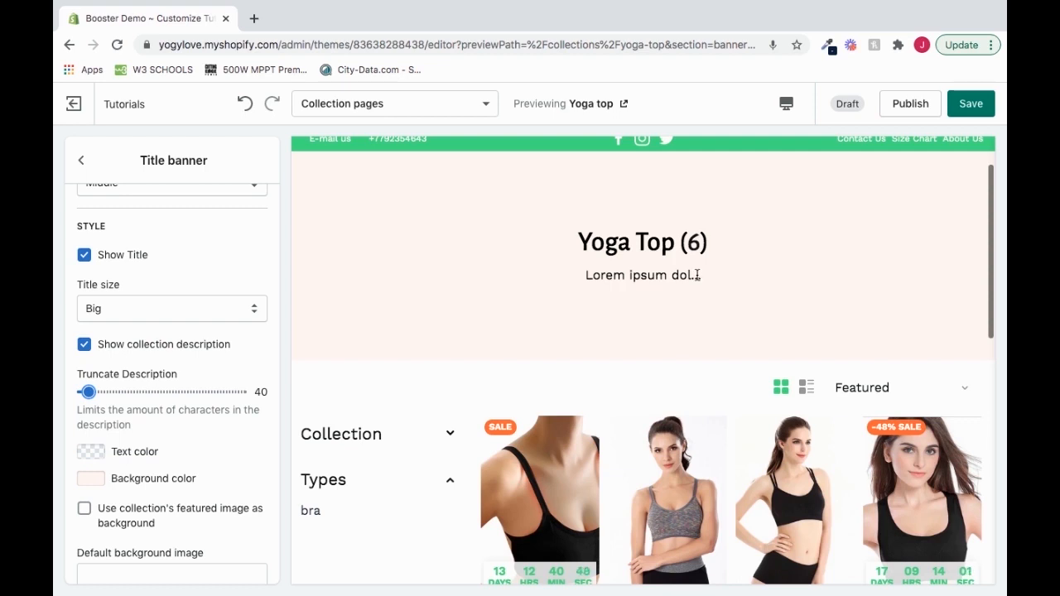
{"action": "left_click_drag", "start_coordinate": [88, 392], "coordinate": [106, 392]}
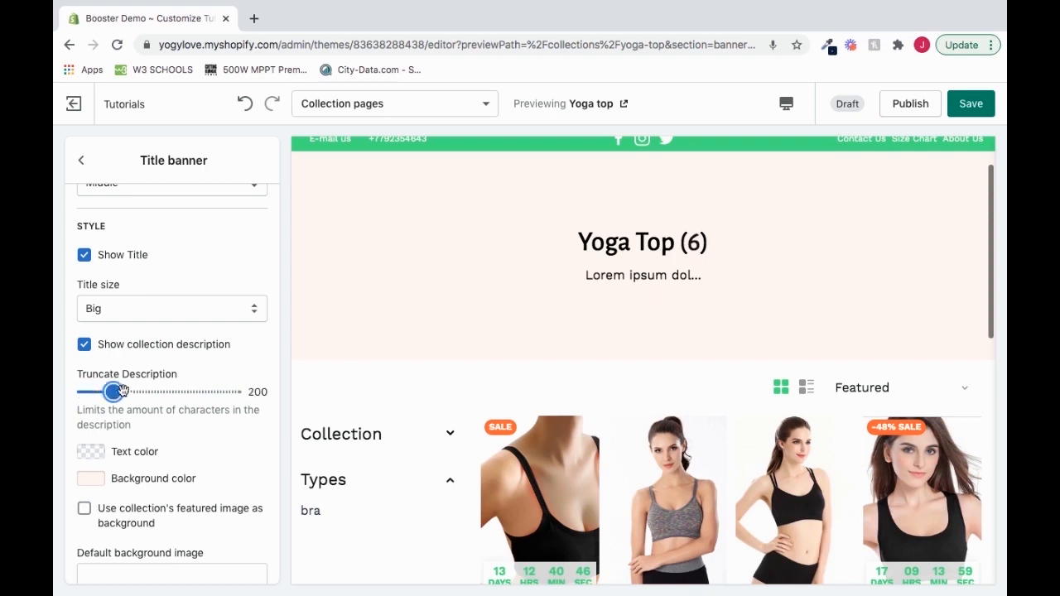
{"action": "left_click_drag", "start_coordinate": [108, 392], "coordinate": [124, 392]}
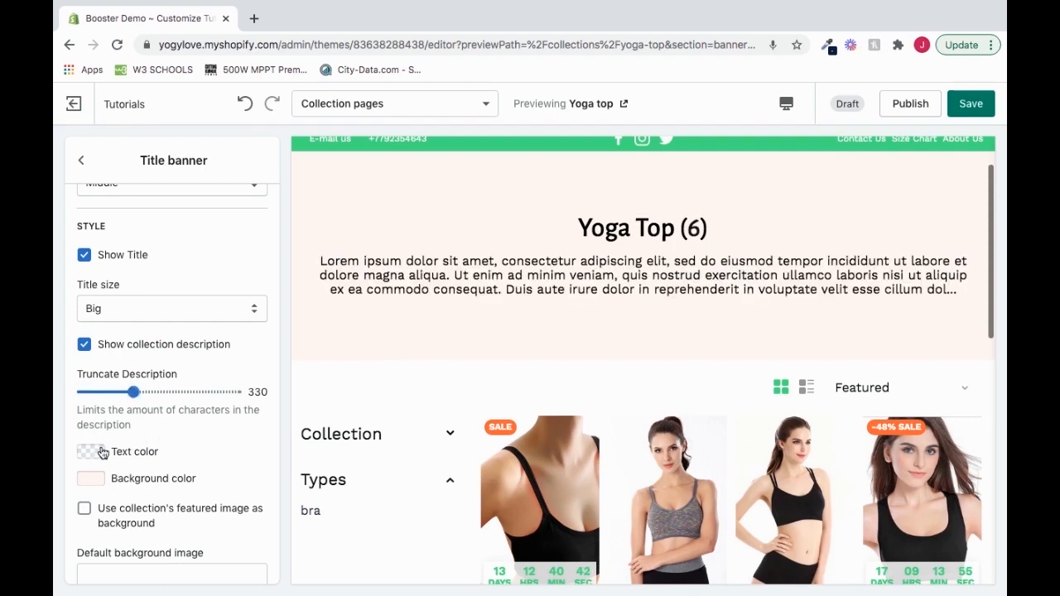
- Change the banner text color to orange
{"action": "left_click", "coordinate": [89, 452]}
{"action": "type", "text": "#FF0000"}
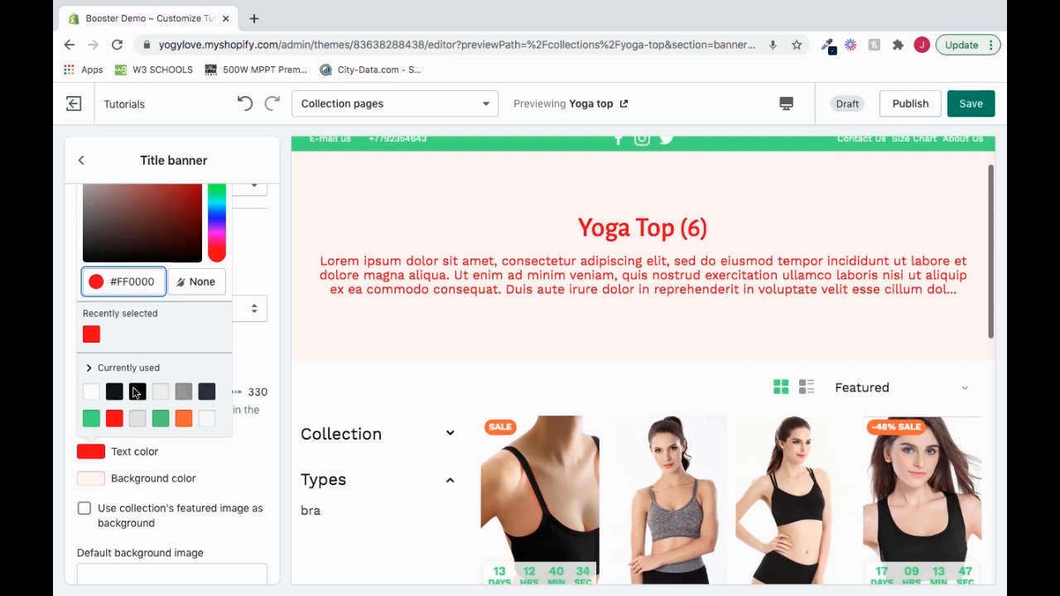
{"action": "left_click", "coordinate": [183, 418]}
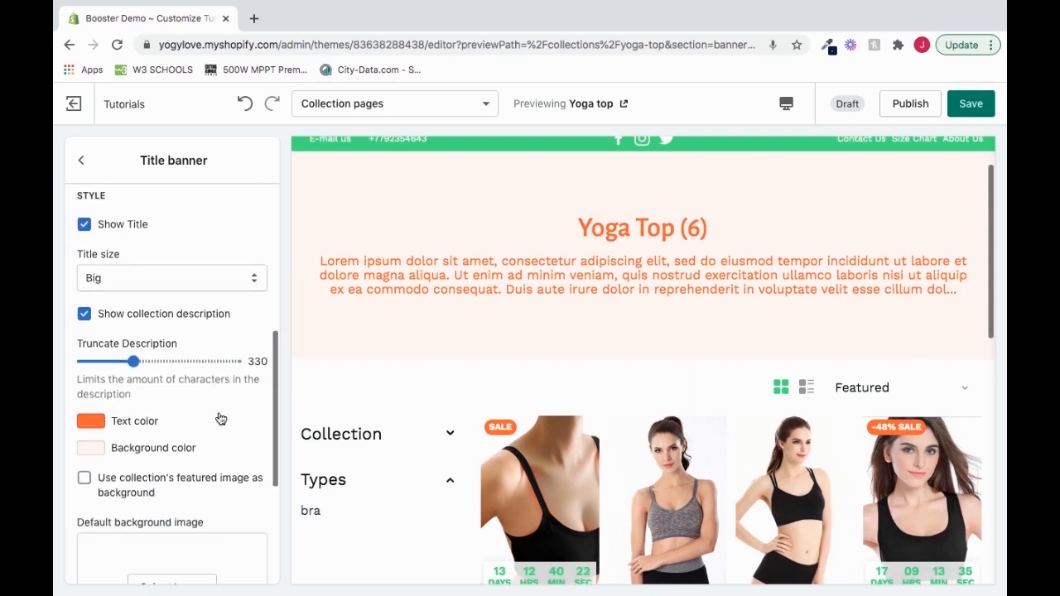
- Change the banner background color from pale pink to light blue
{"action": "left_click", "coordinate": [91, 447]}
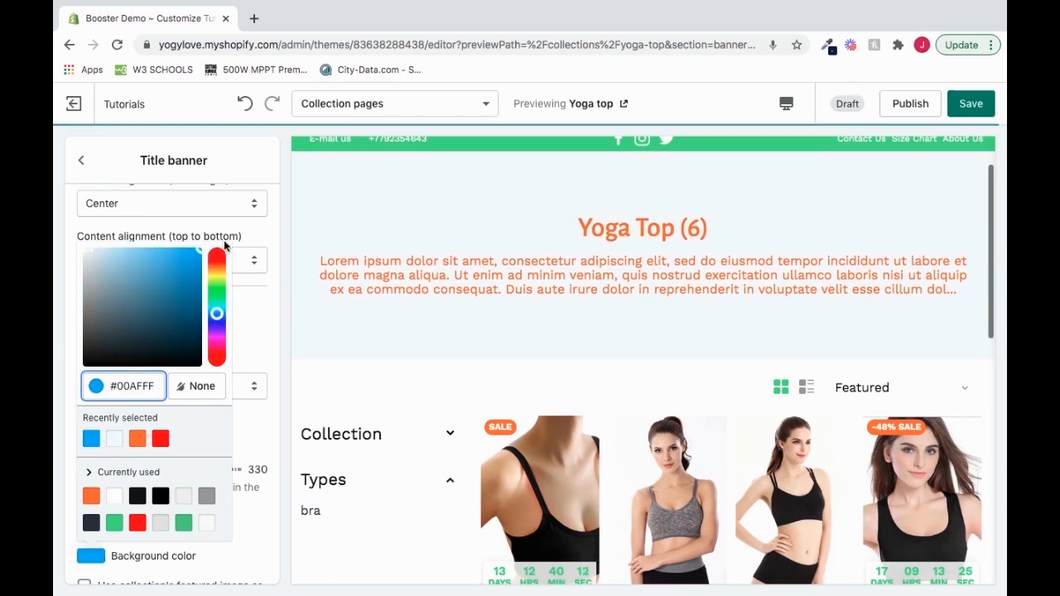
{"action": "left_click", "coordinate": [183, 269]}
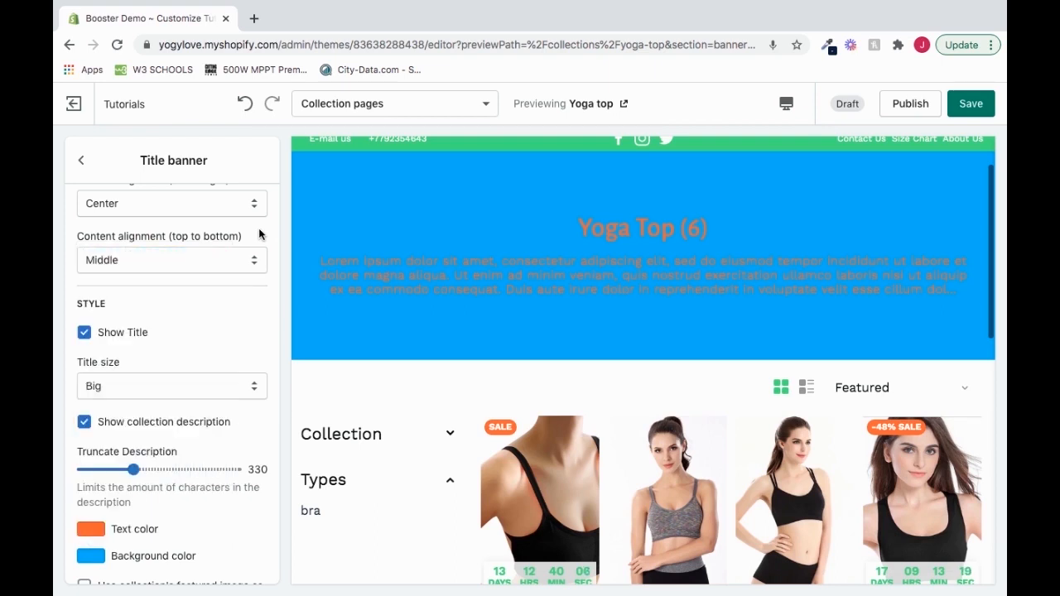
{"action": "scroll", "scroll_direction": "down", "scroll_amount": 3}
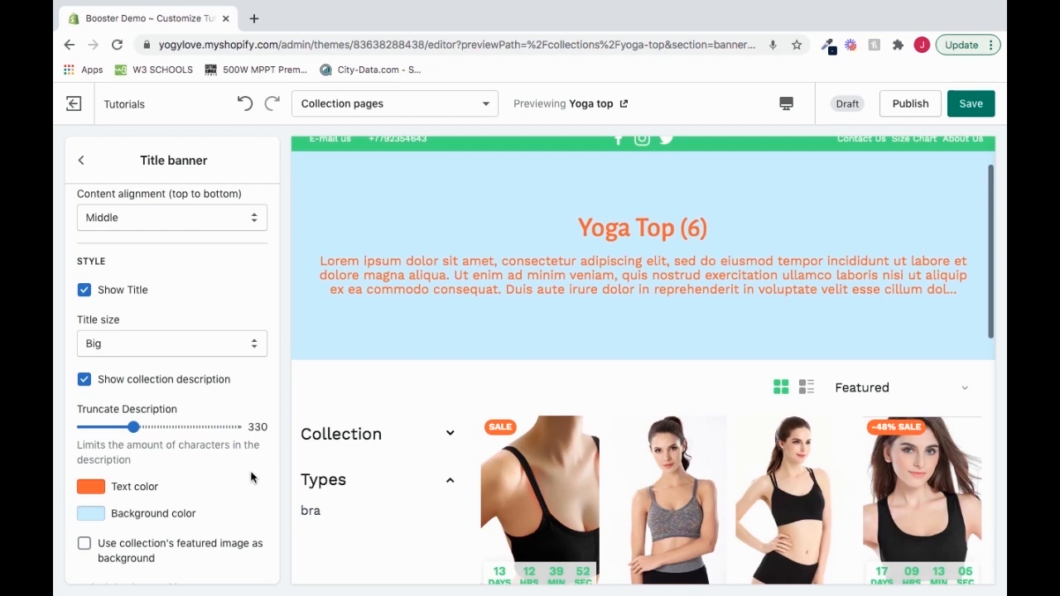
{"action": "scroll", "scroll_direction": "down", "scroll_amount": 3}
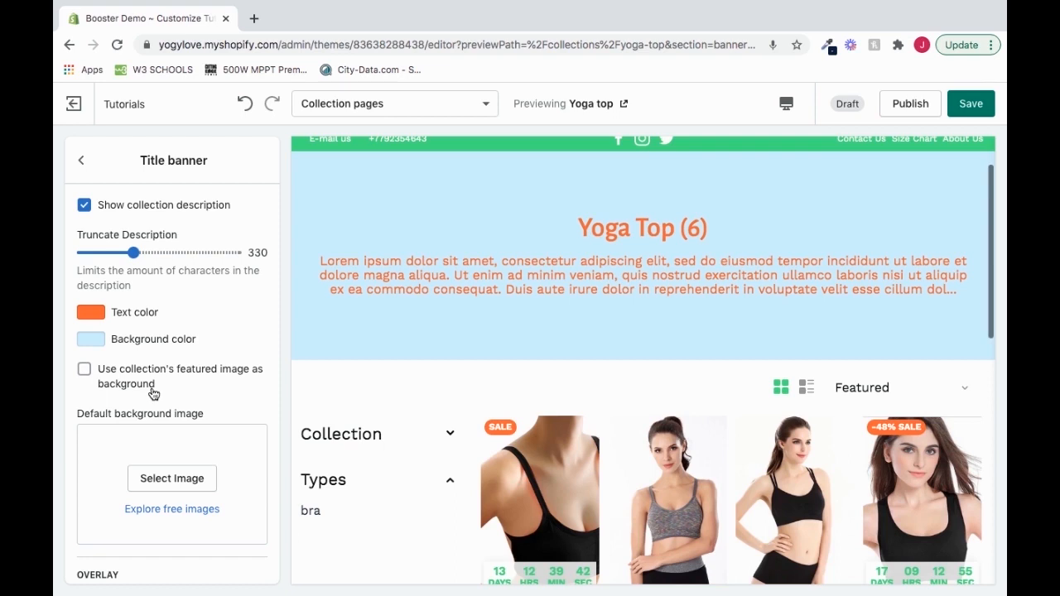
{"action": "left_click", "coordinate": [83, 369]}
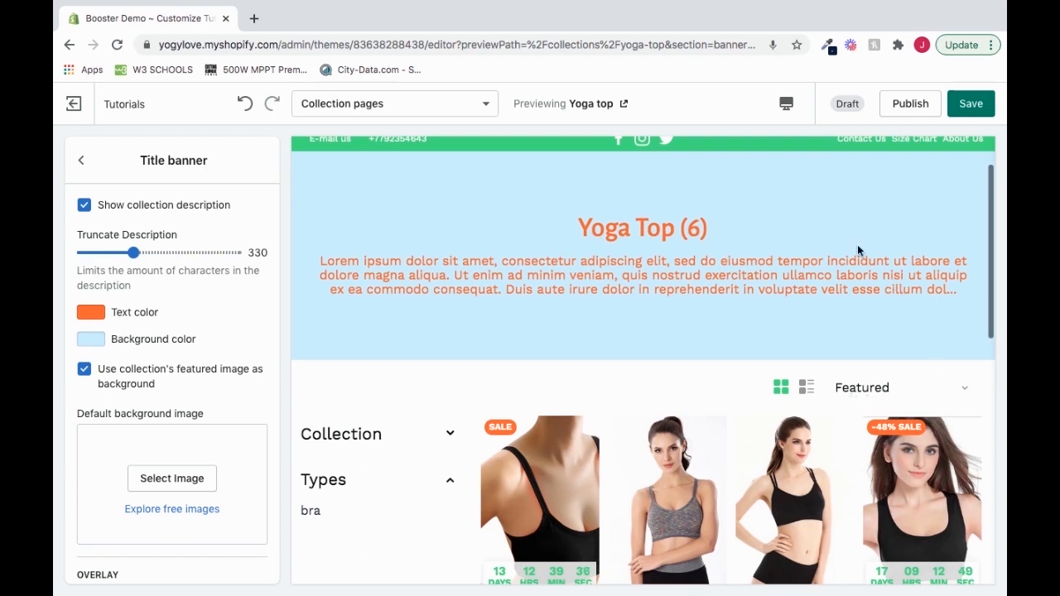
{"action": "mouse_move", "coordinate": [724, 361]}
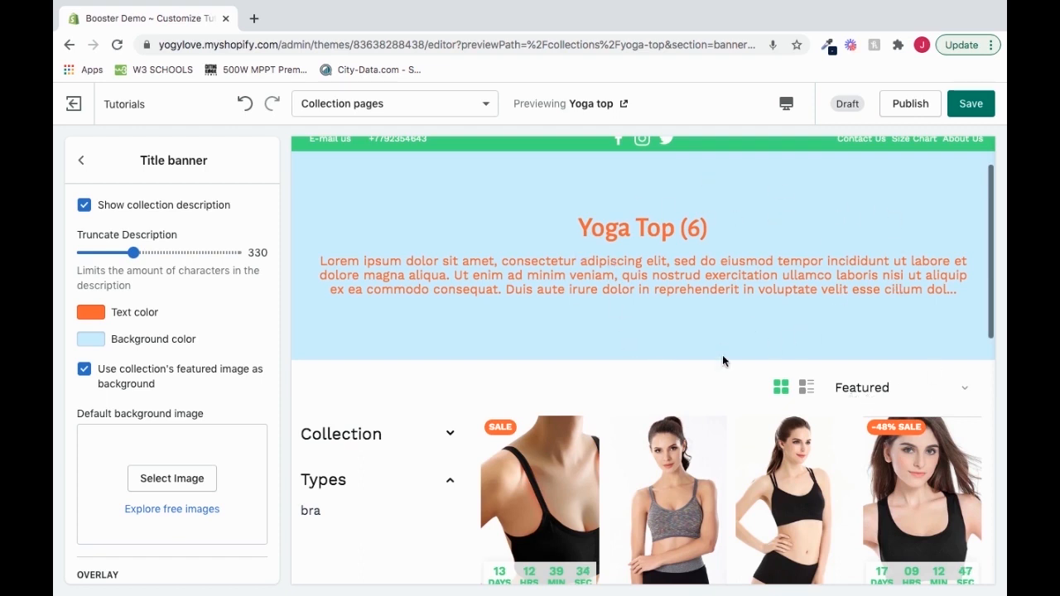
{"action": "scroll", "scroll_direction": "down", "scroll_amount": 3}
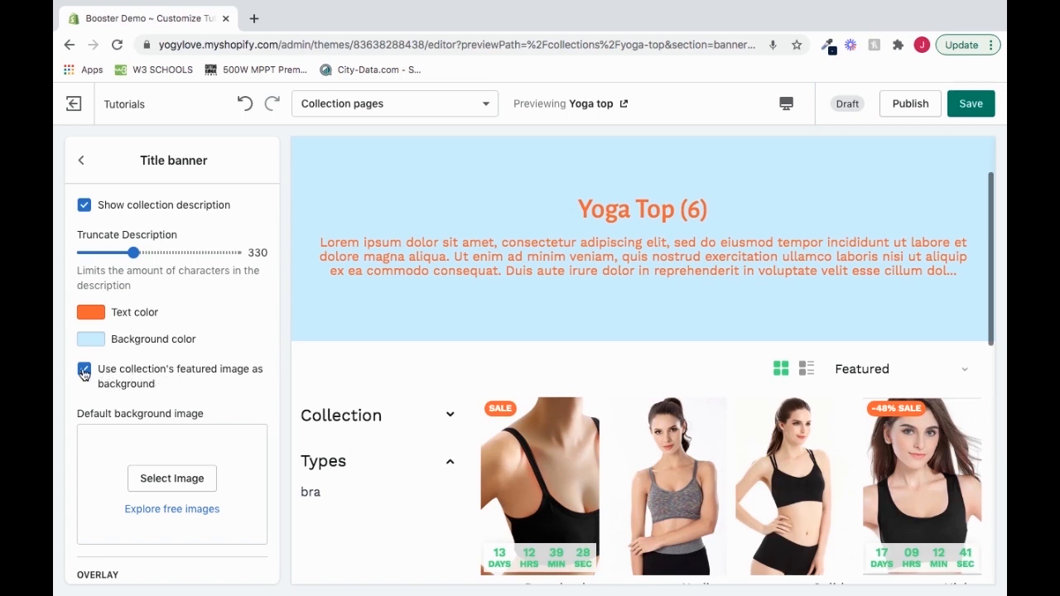
{"action": "left_click", "coordinate": [84, 368]}
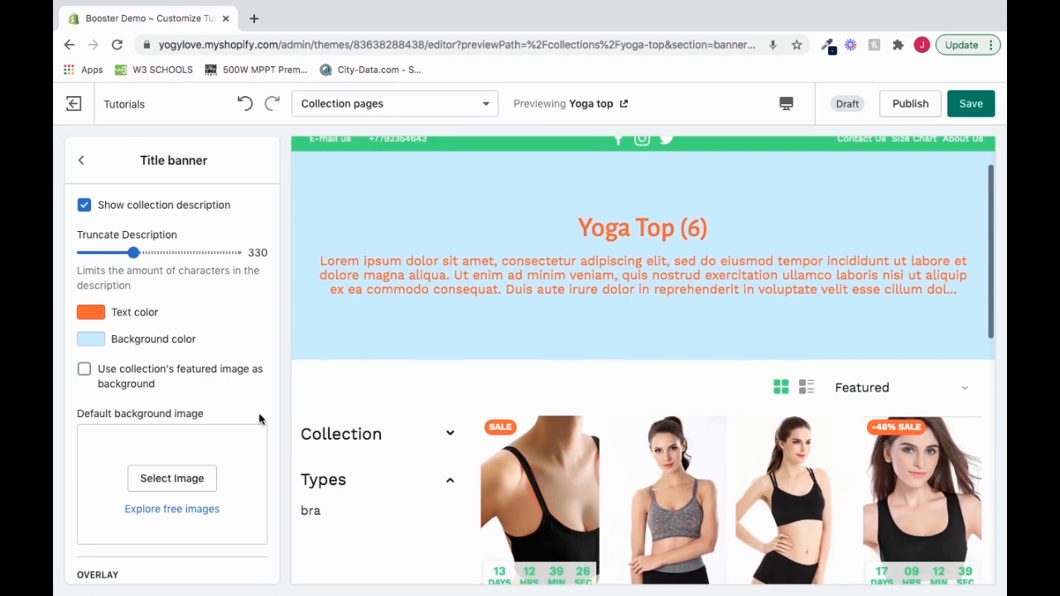
{"action": "mouse_move", "coordinate": [661, 295]}
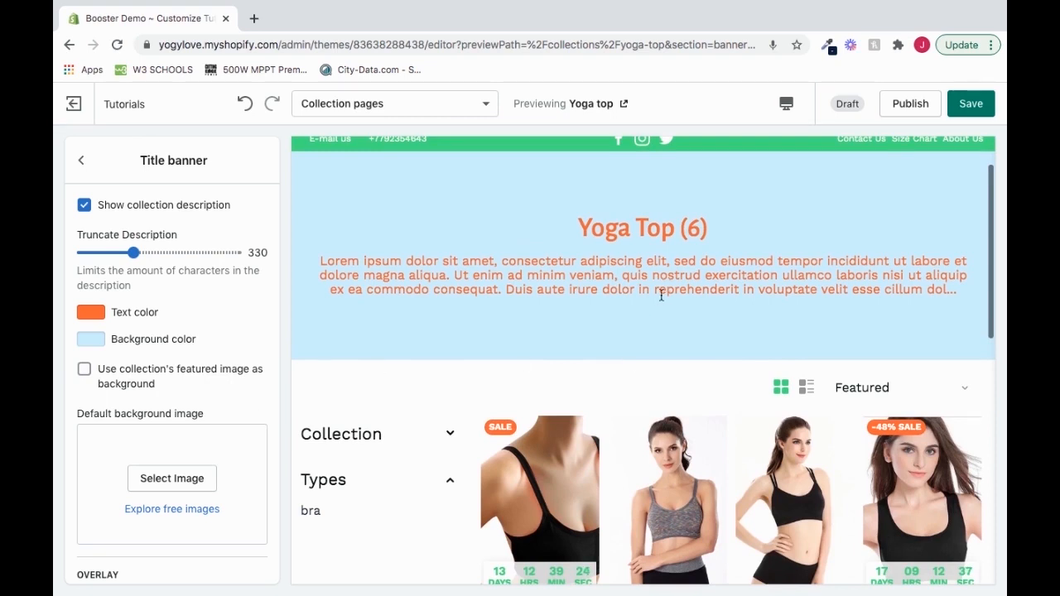
{"action": "scroll", "scroll_direction": "down", "scroll_amount": 3}
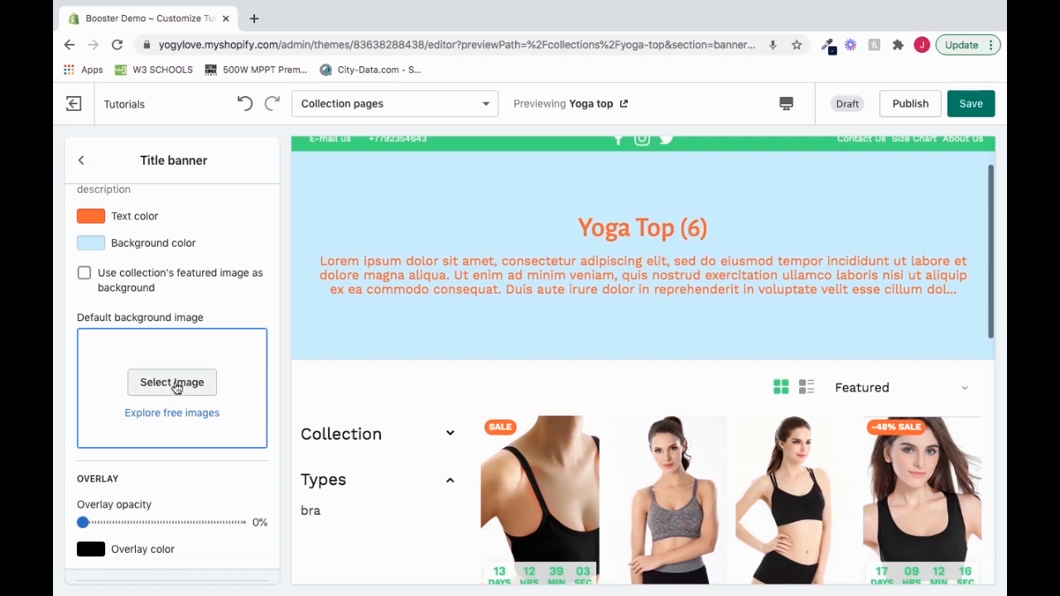
- Choose the Booster logo from the image library as the banner background image
{"action": "left_click", "coordinate": [171, 382]}
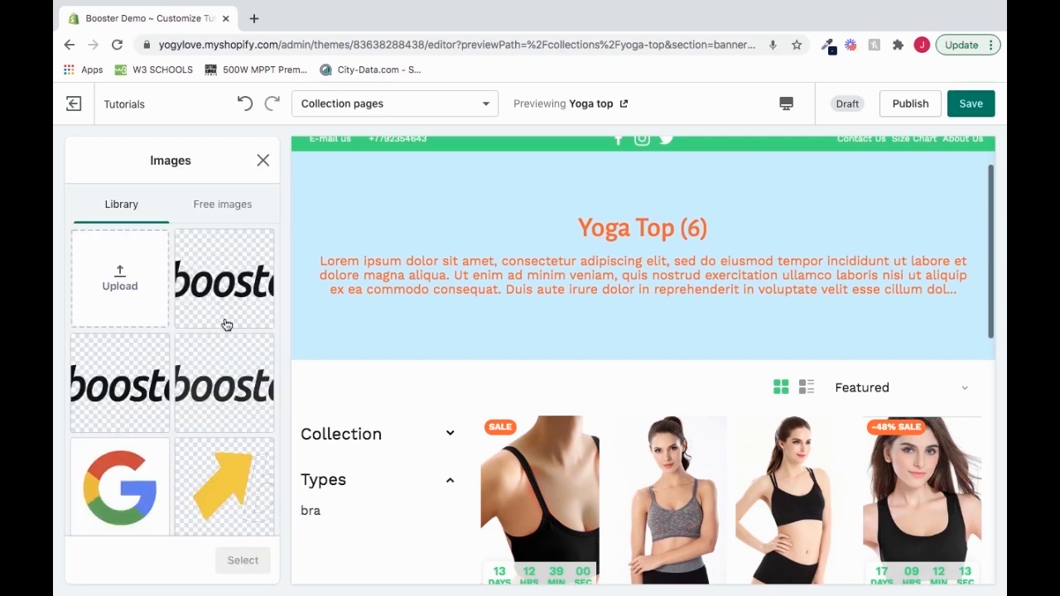
{"action": "left_click", "coordinate": [224, 279]}
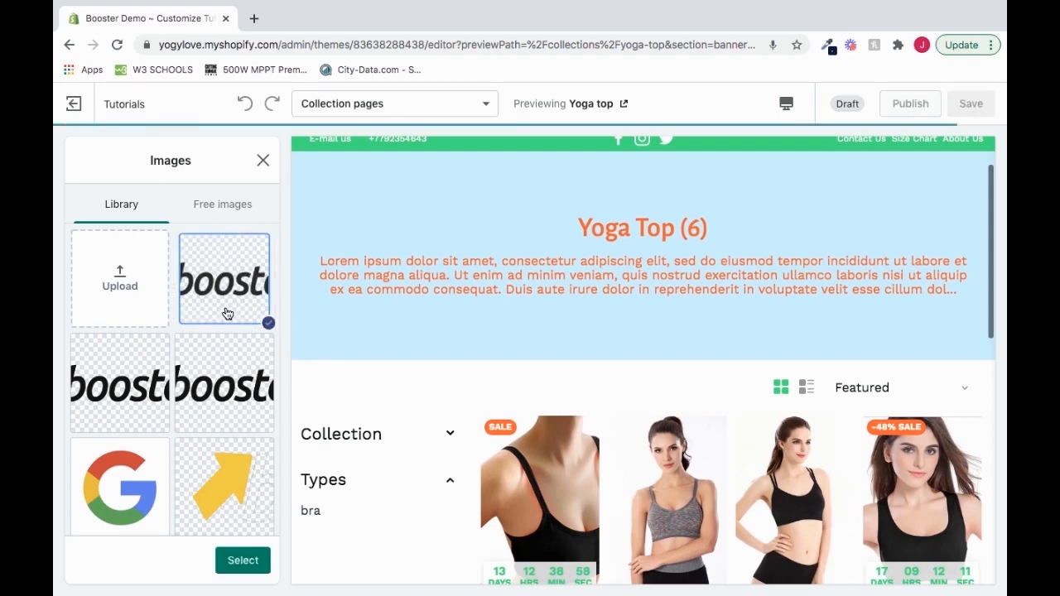
{"action": "left_click", "coordinate": [243, 561]}
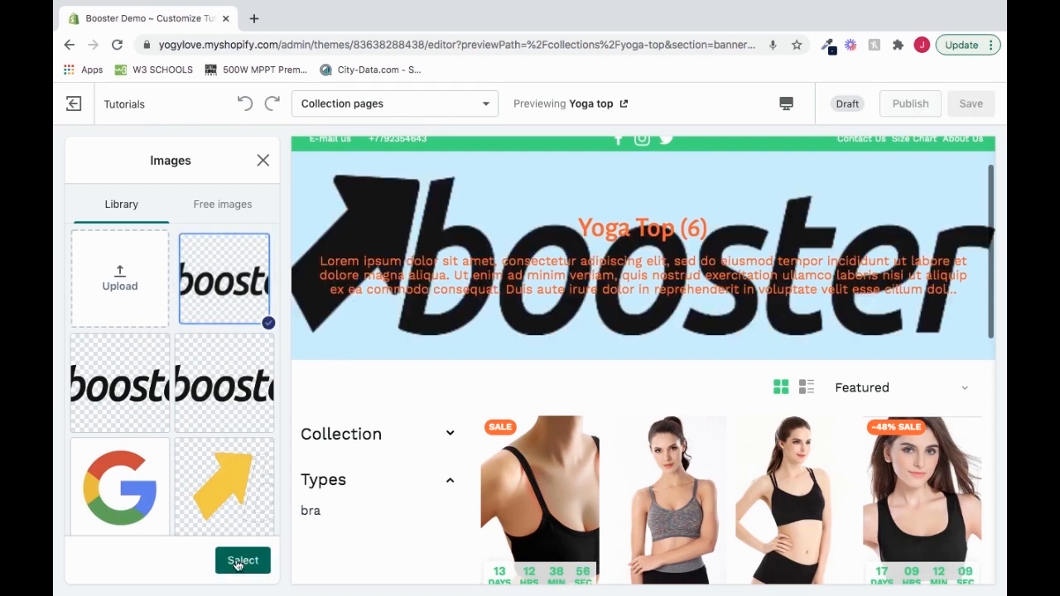
{"action": "left_click", "coordinate": [243, 561]}
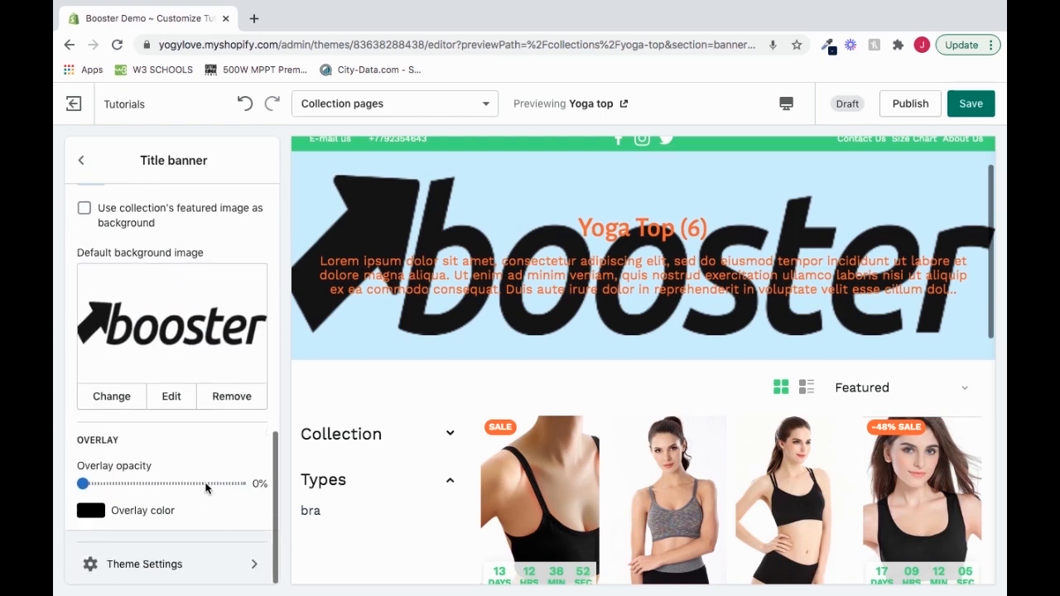
{"action": "mouse_move", "coordinate": [164, 485]}
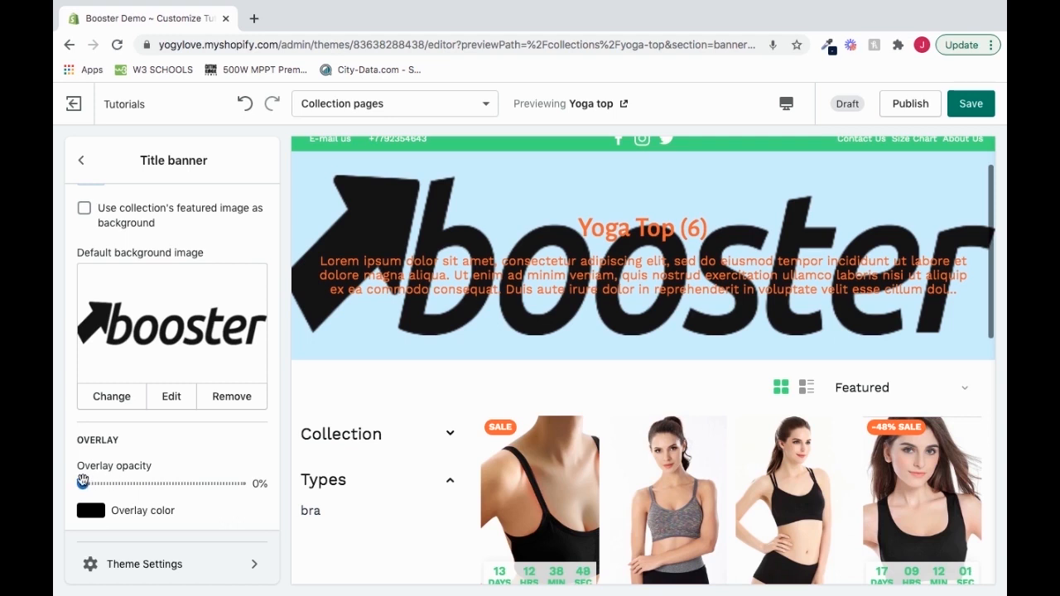
- Raise the banner's black overlay opacity to 85% over the Booster logo background
{"action": "left_click_drag", "start_coordinate": [83, 484], "coordinate": [90, 484]}
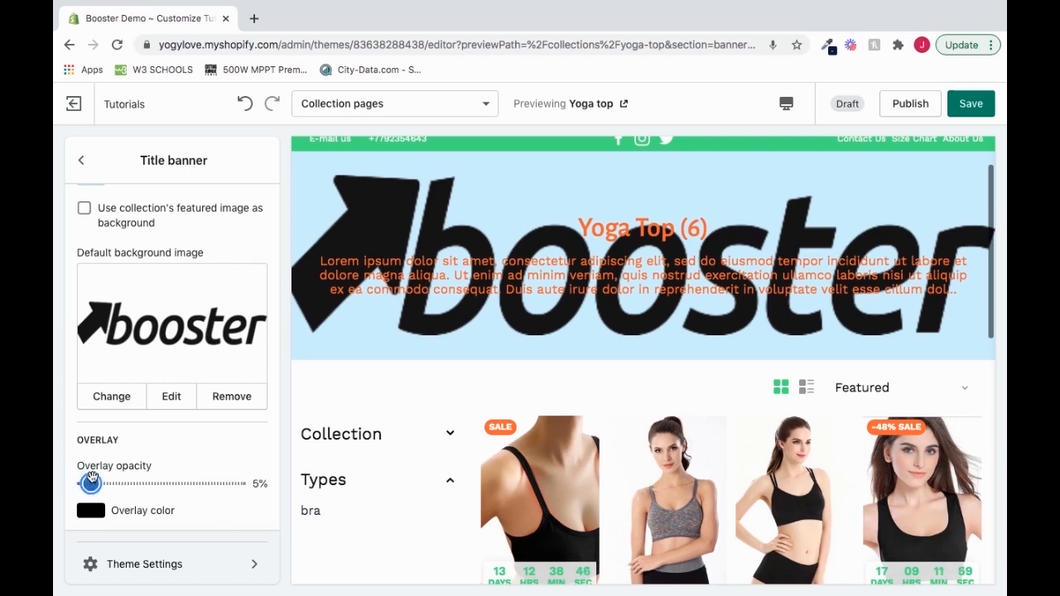
{"action": "left_click_drag", "start_coordinate": [88, 483], "coordinate": [174, 483]}
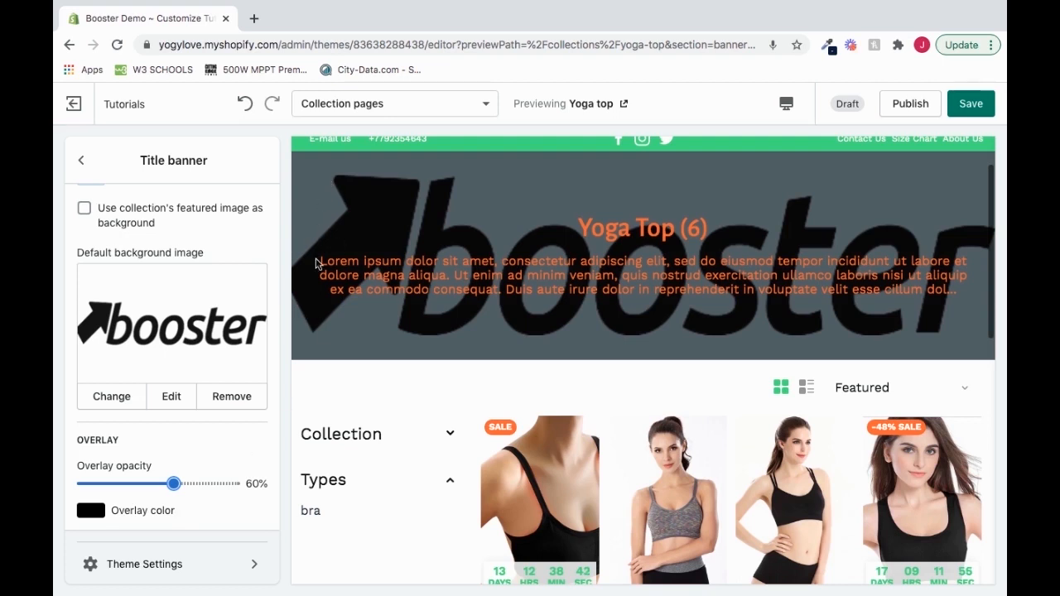
{"action": "mouse_move", "coordinate": [893, 181]}
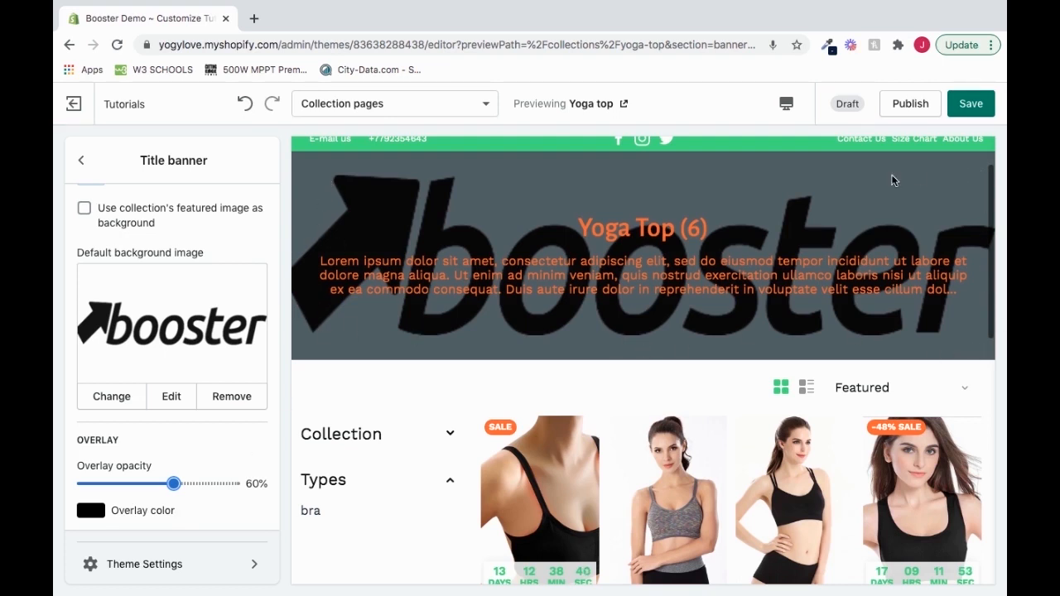
{"action": "mouse_move", "coordinate": [723, 190]}
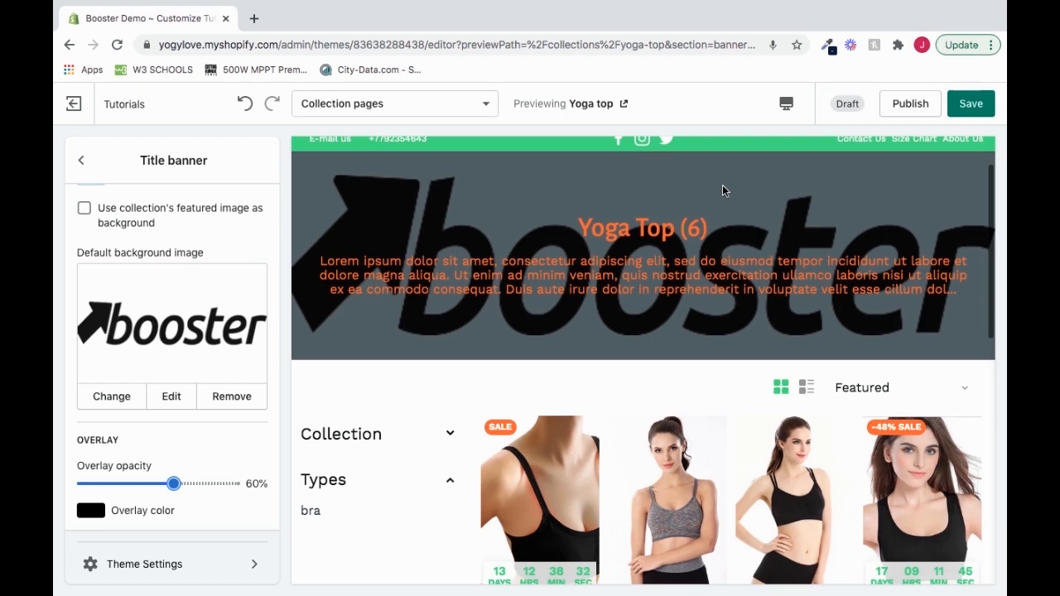
{"action": "mouse_move", "coordinate": [174, 483]}
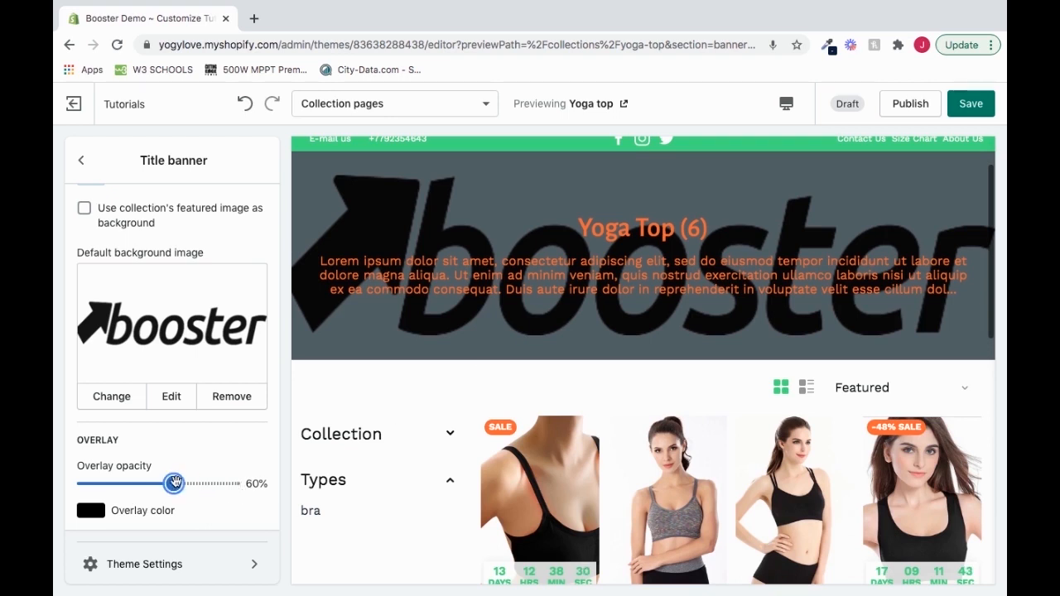
{"action": "left_click_drag", "start_coordinate": [174, 484], "coordinate": [209, 484]}
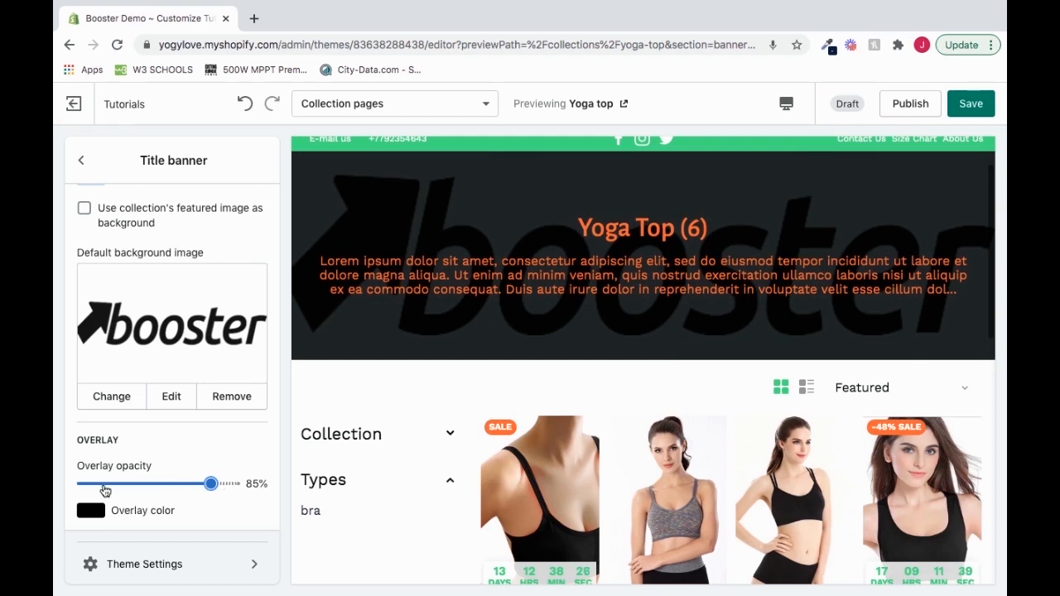
{"action": "left_click", "coordinate": [90, 510]}
{"action": "type", "text": "#00FF1B"}
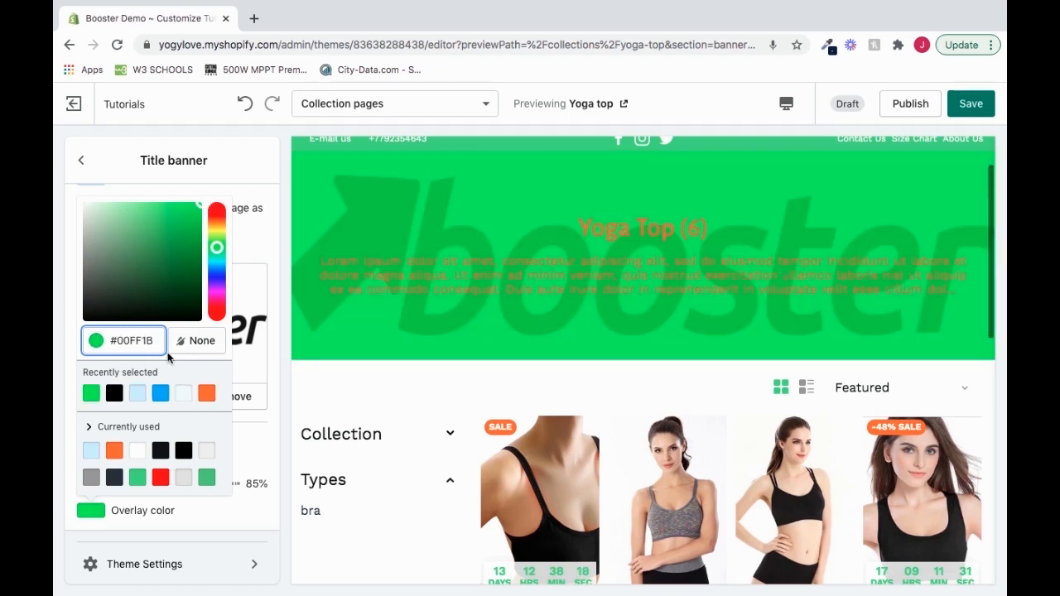
{"action": "left_click", "coordinate": [196, 341]}
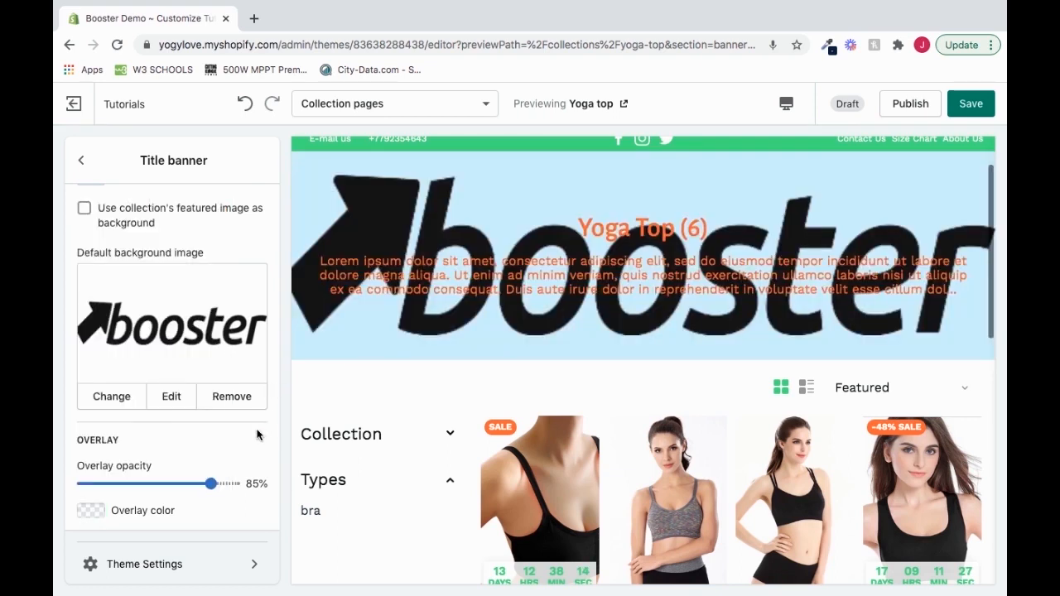
{"action": "mouse_move", "coordinate": [167, 470]}
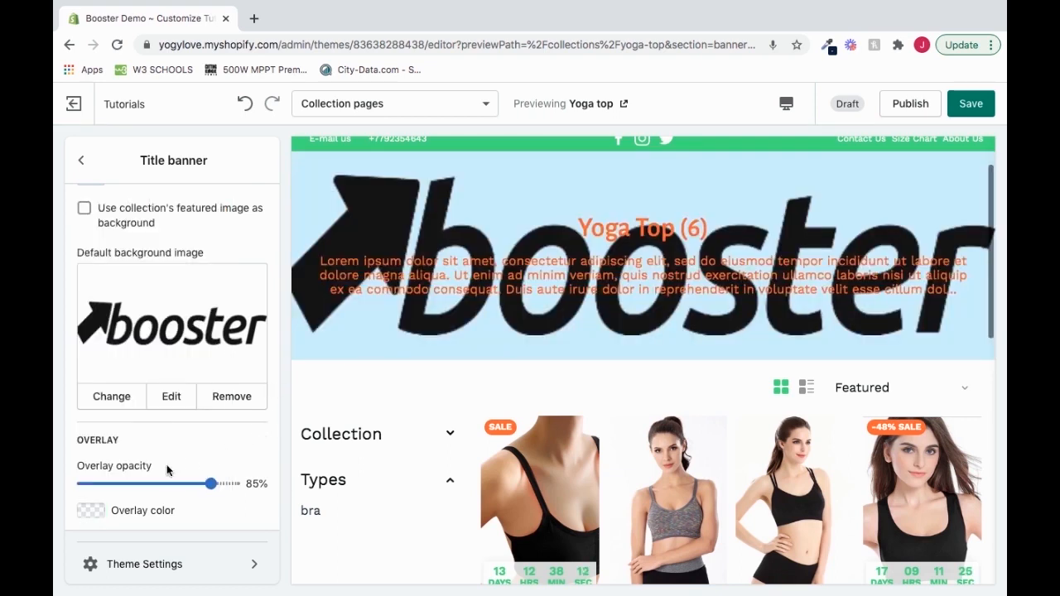
{"action": "left_click", "coordinate": [90, 510]}
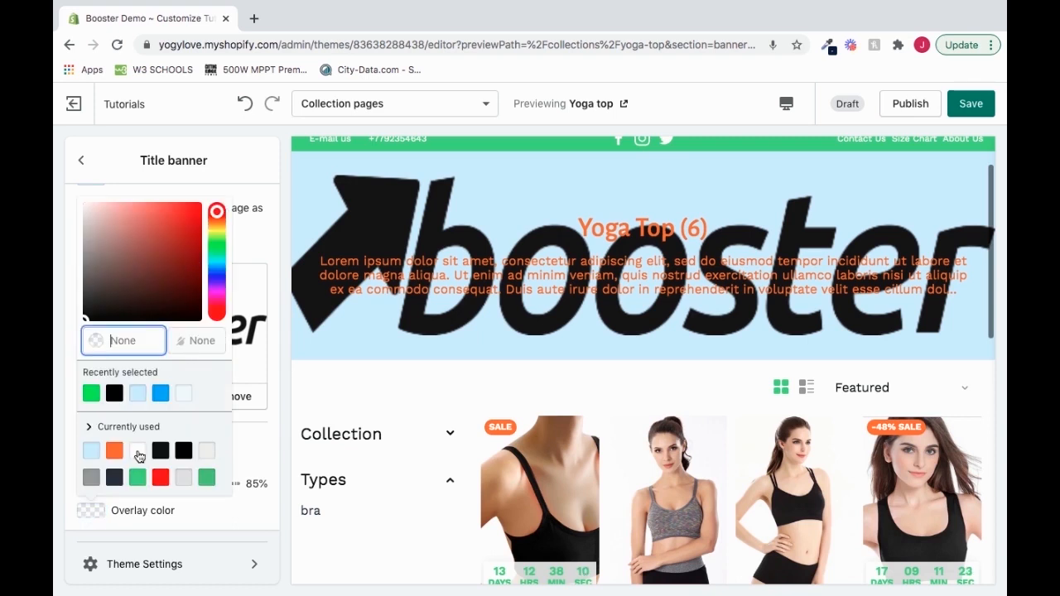
{"action": "left_click", "coordinate": [114, 450]}
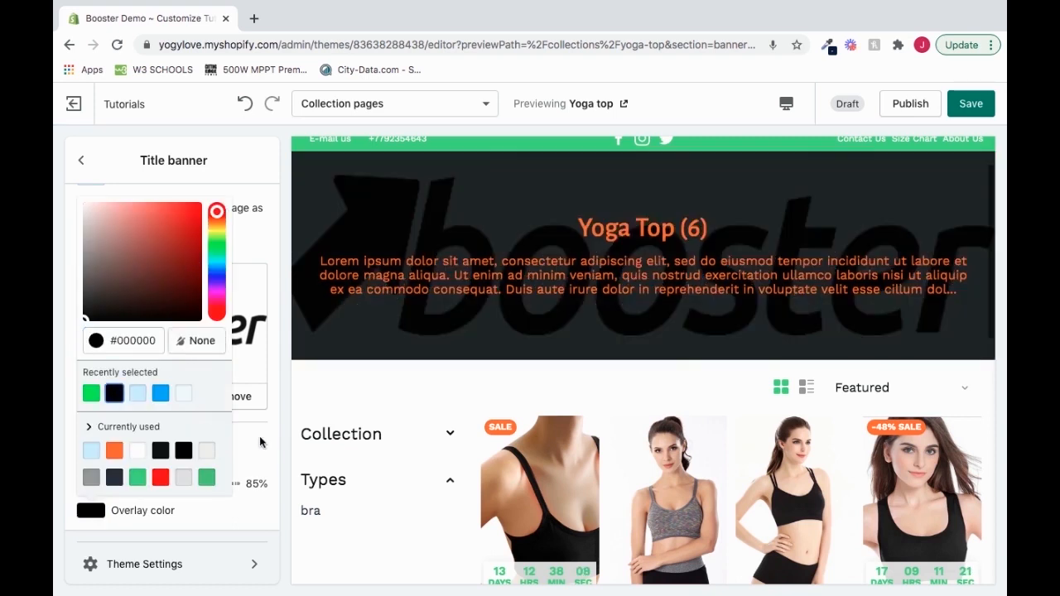